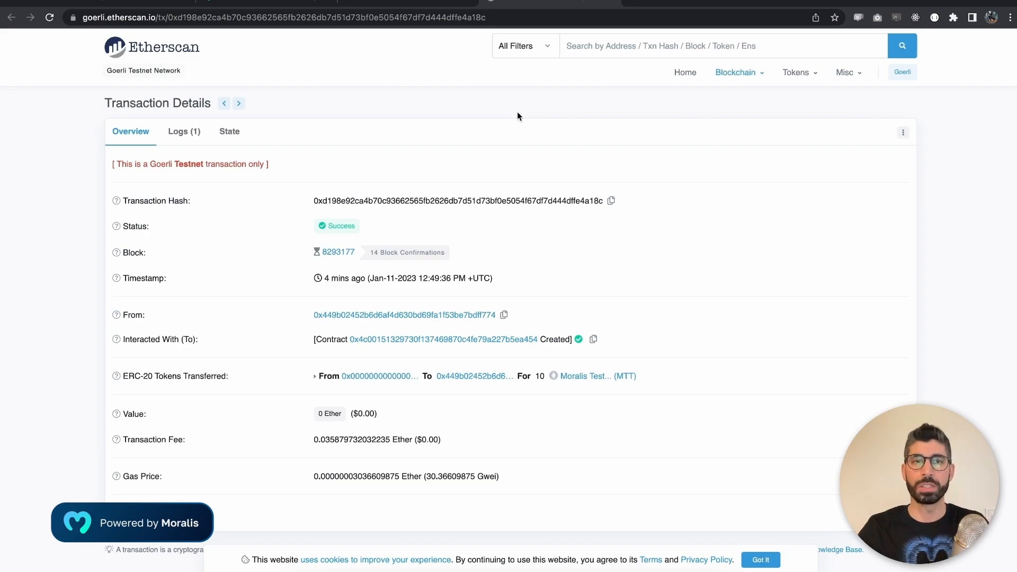
pyautogui.moveTo(449, 81)
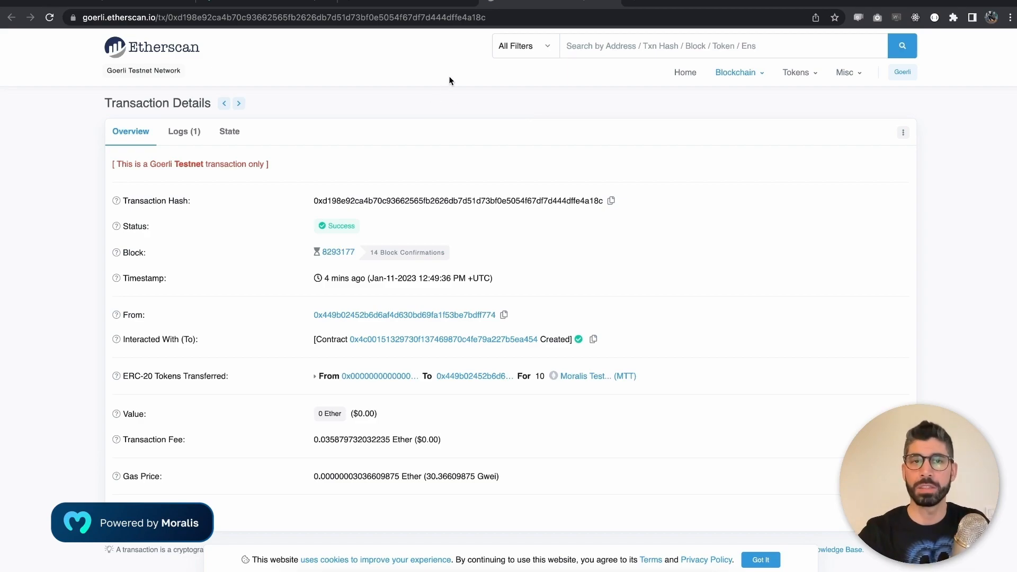
pyautogui.moveTo(952, 40)
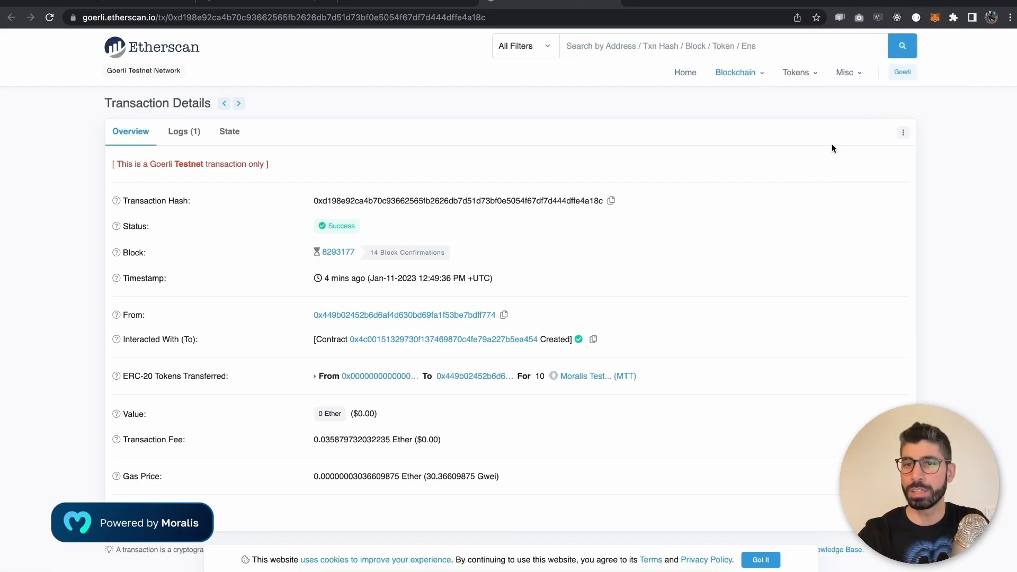
# Query the ERC20 metadata endpoint on goerli with contract address 69870c4fe79A227B5ea454, returning Moralis Test Token (MTT)
pyautogui.click(934, 18)
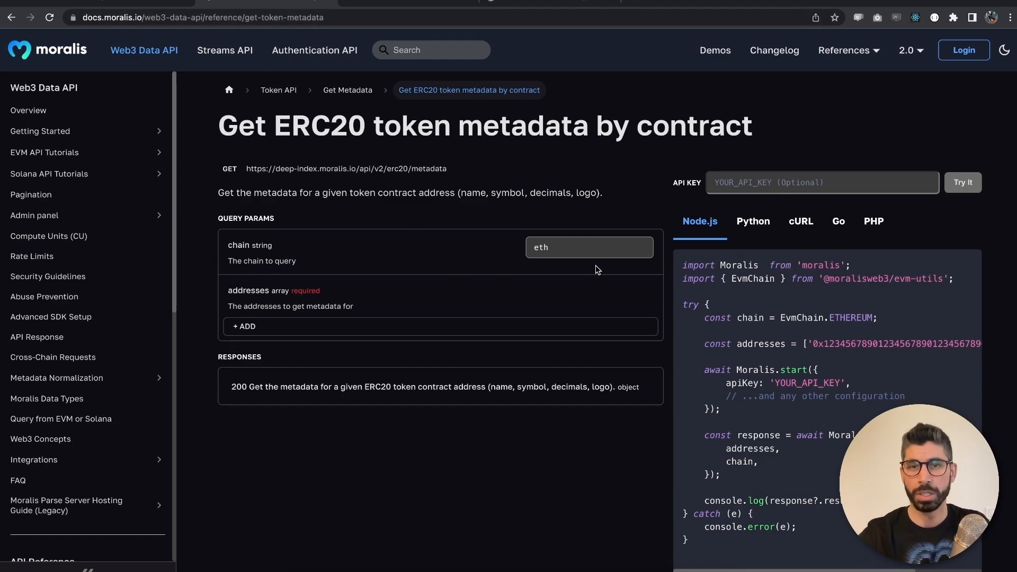
pyautogui.click(588, 247)
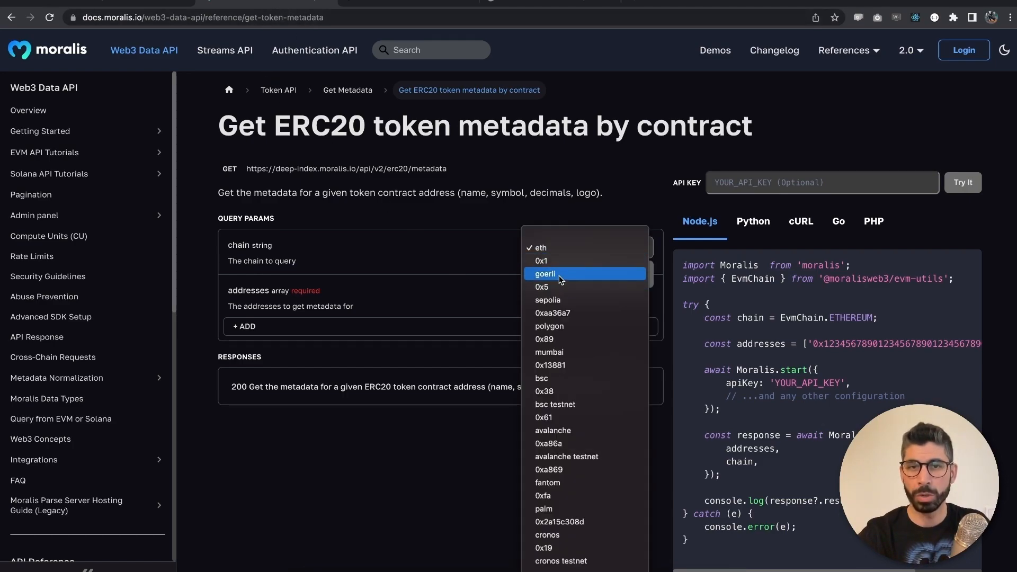
pyautogui.click(545, 273)
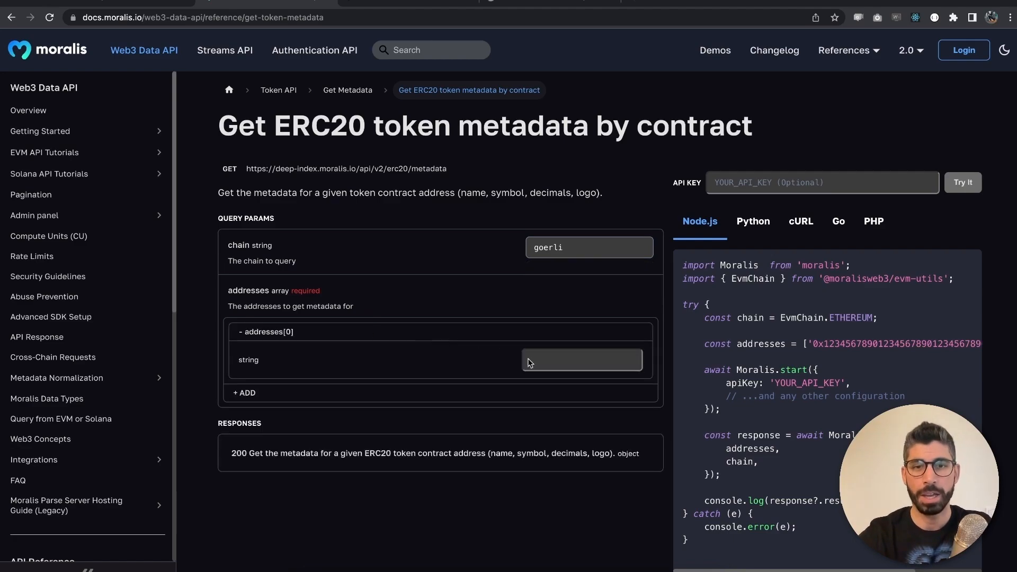
pyautogui.write('69870c4fe79A227B5ea454')
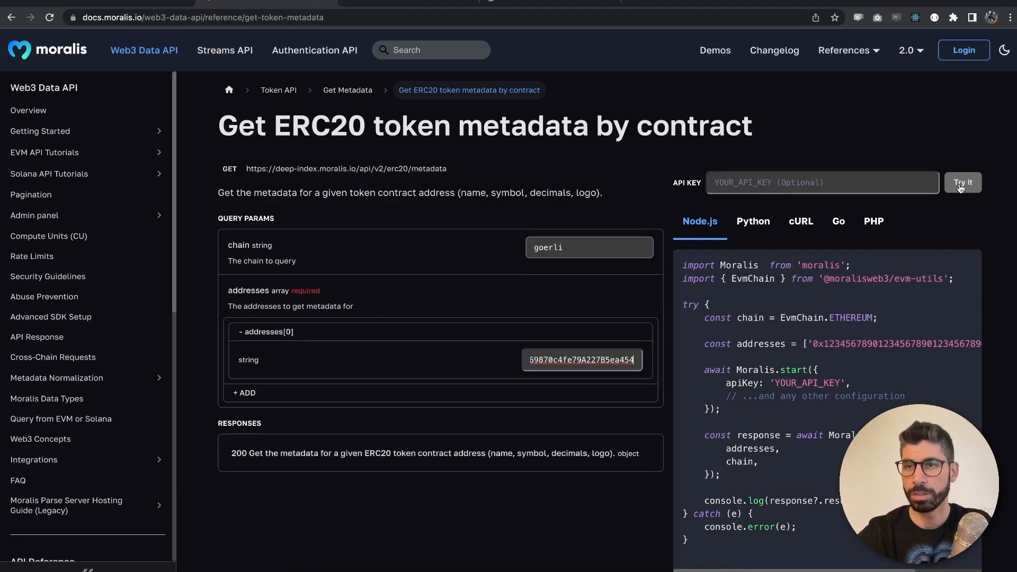
pyautogui.click(963, 183)
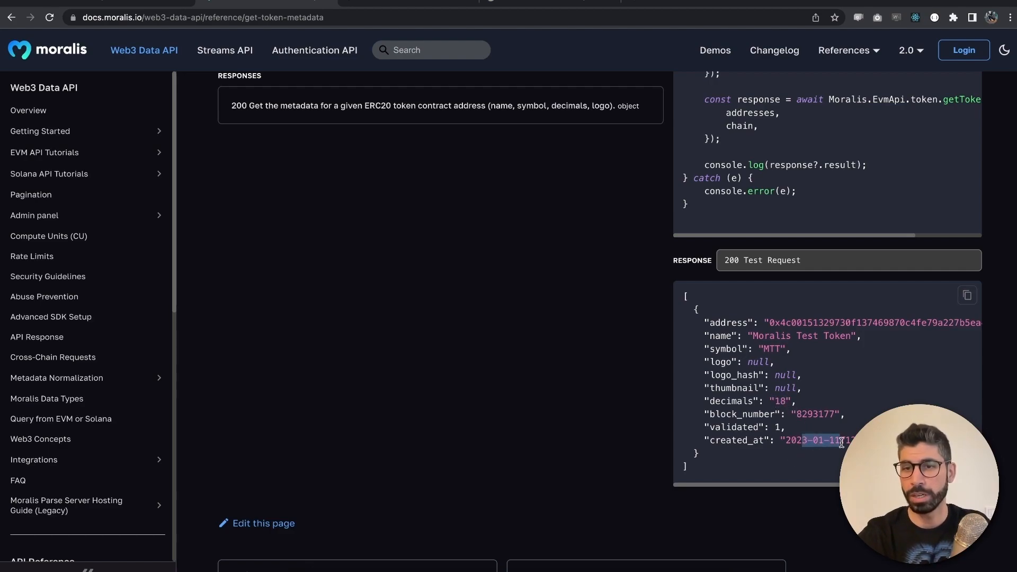
pyautogui.moveTo(902, 391)
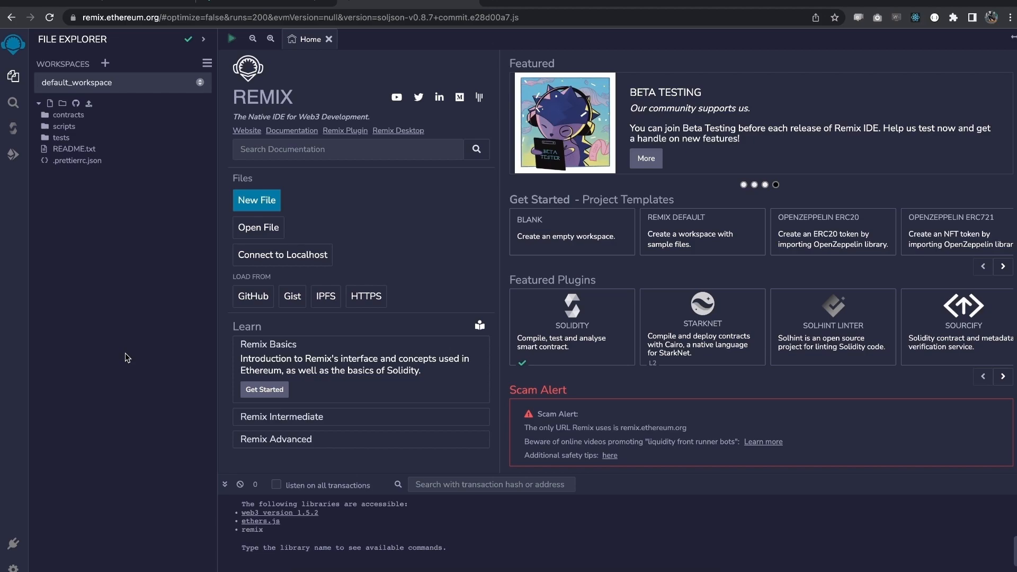
pyautogui.moveTo(103, 312)
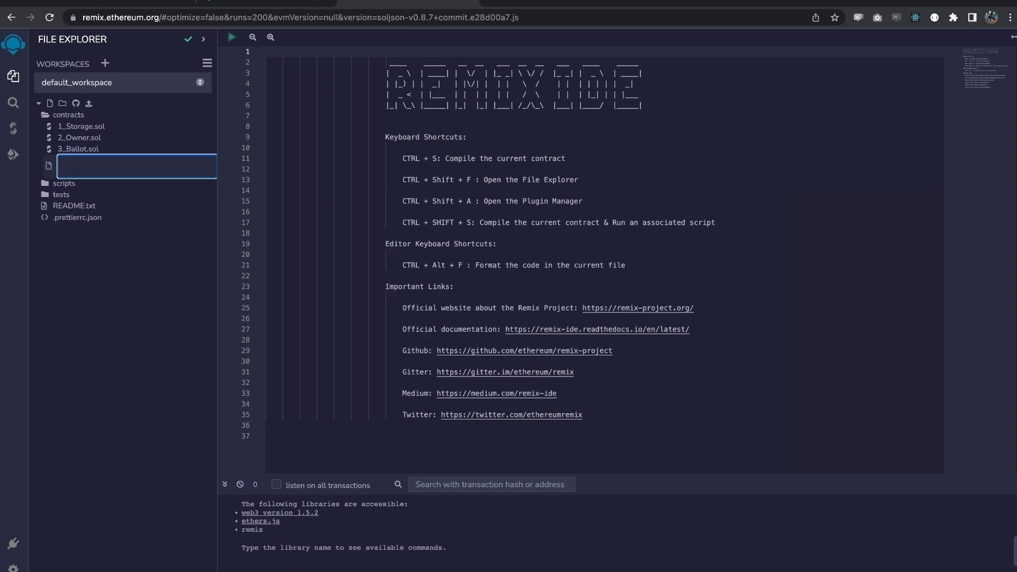
# Name the new file in contracts MoralisSmartToken.sol and open it for editing
pyautogui.write('MoralisSmartTo')
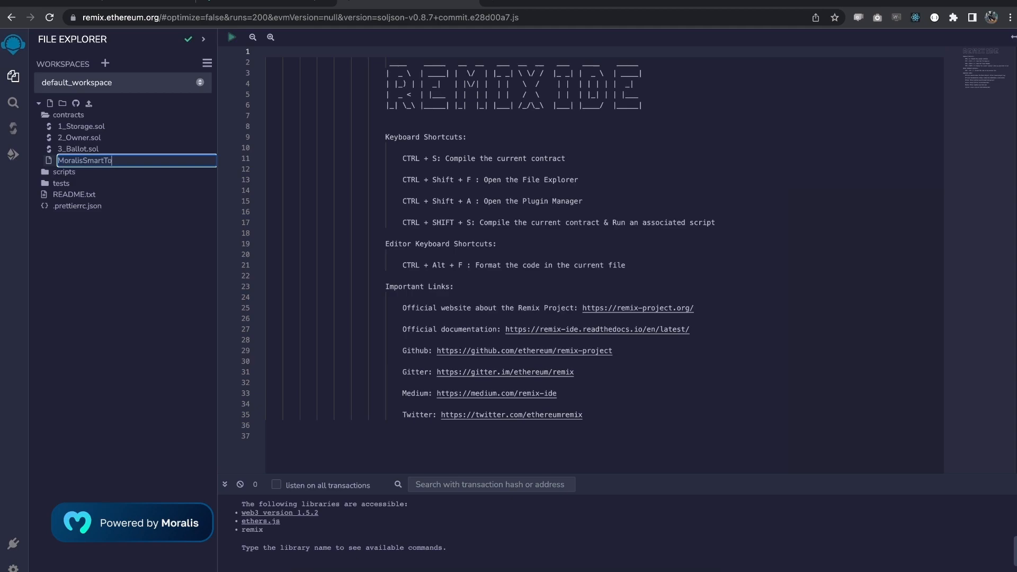
pyautogui.write('ken.sol')
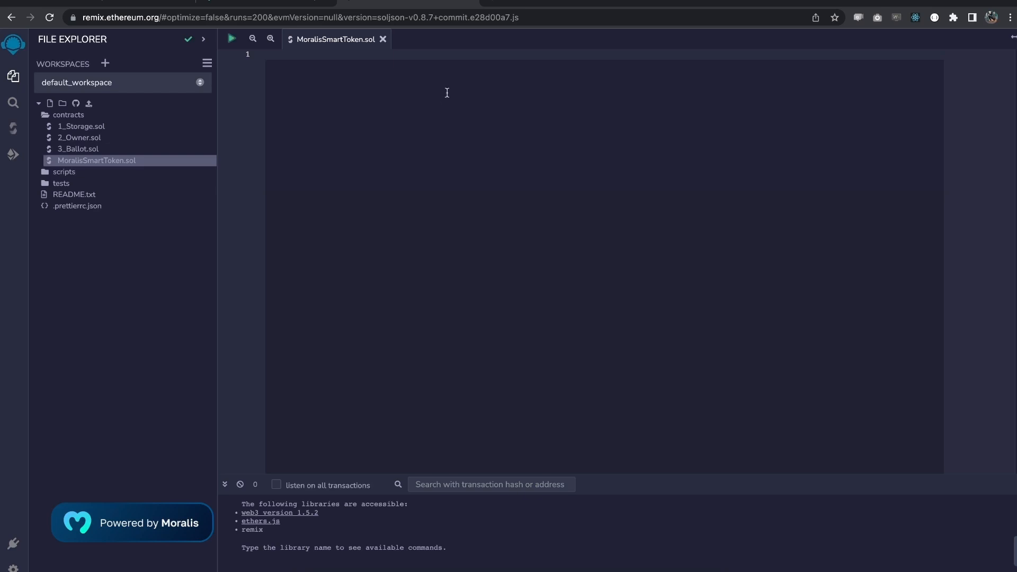
# Write the MIT SPDX license line, Solidity ^0.8.0 pragma and the OpenZeppelin ERC20 GitHub import
pyautogui.write('// SPDX-License-Identifier: MIT')
pyautogui.write('pragma solidity ^0.8.0;')
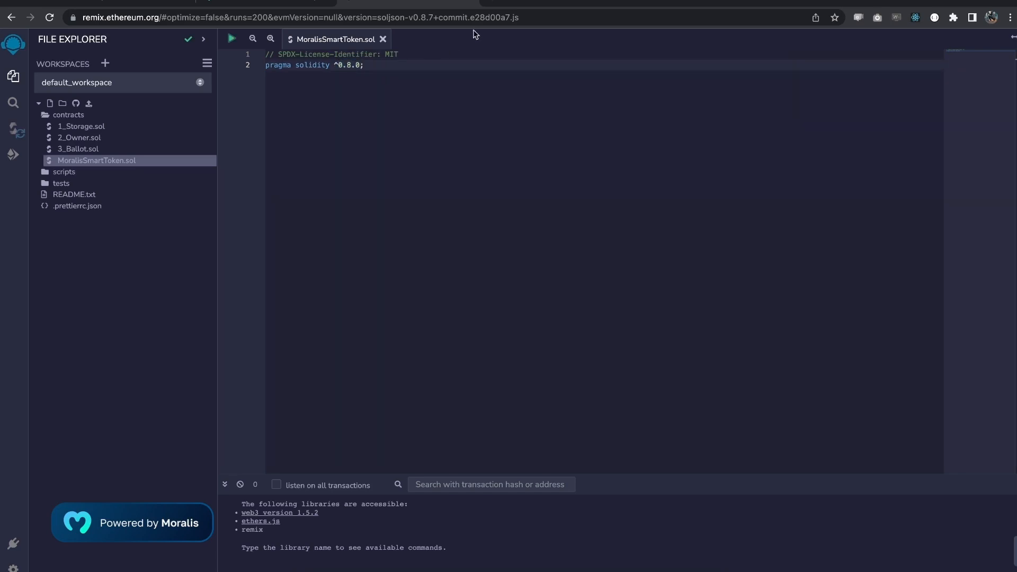
pyautogui.write('x')
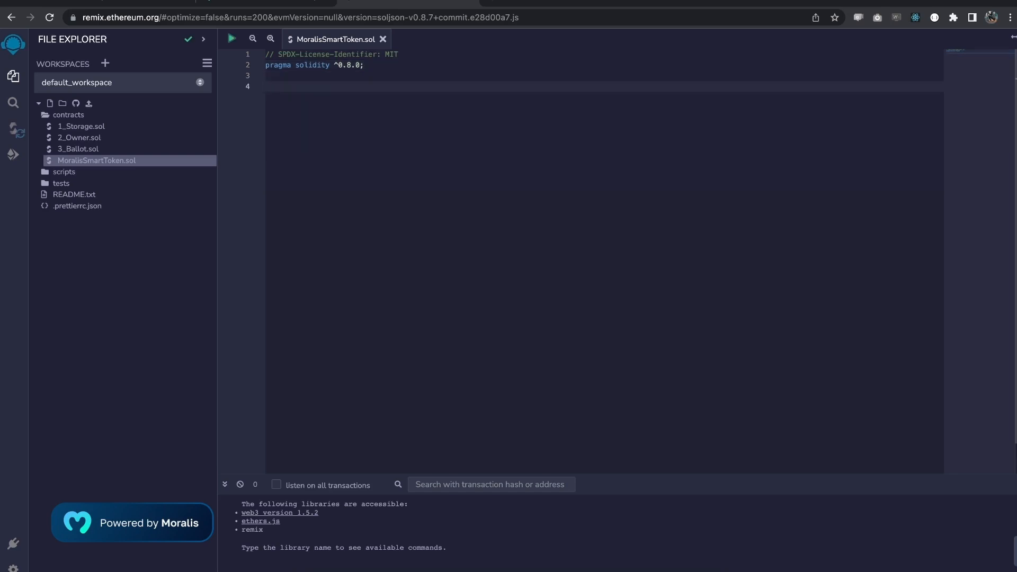
pyautogui.write('import "https://github.com/OpenZeppelin/openzeppelin-contracts/blob/master/contracts/token/ERC20/ERC20.sol";')
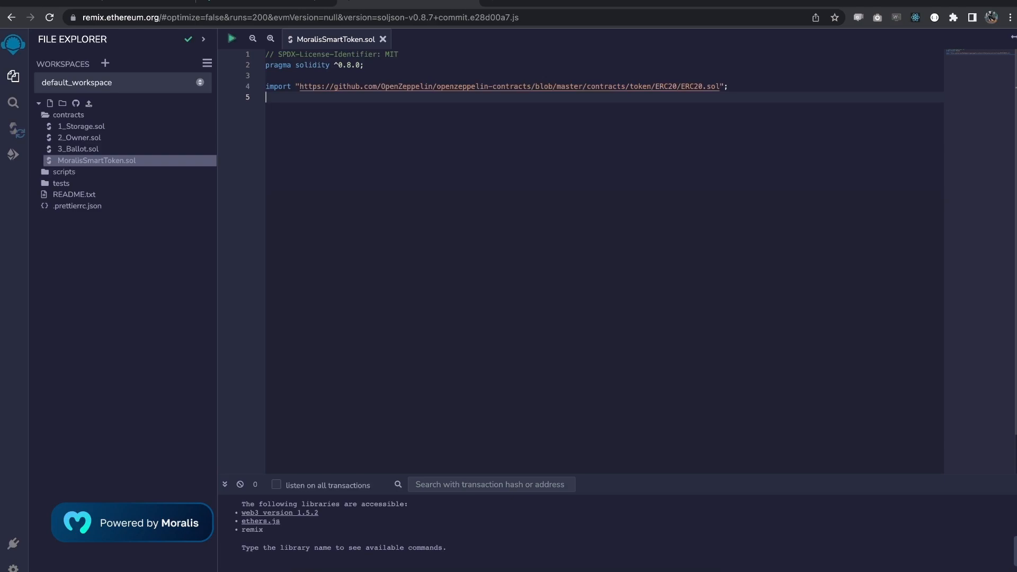
# Declare an empty contract MoralisSmartToken inheriting from ERC20
pyautogui.write('contract')
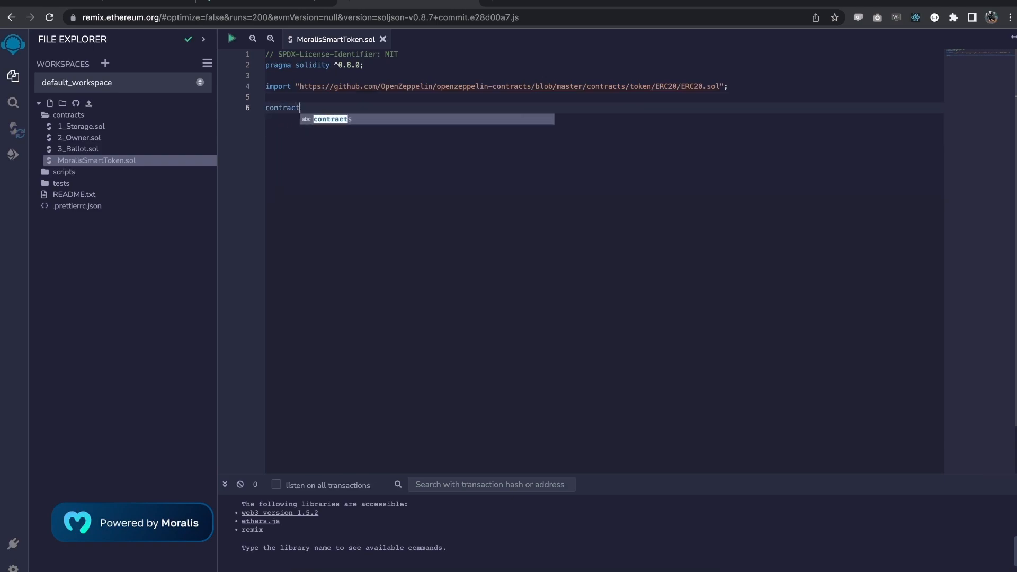
pyautogui.write('Morali')
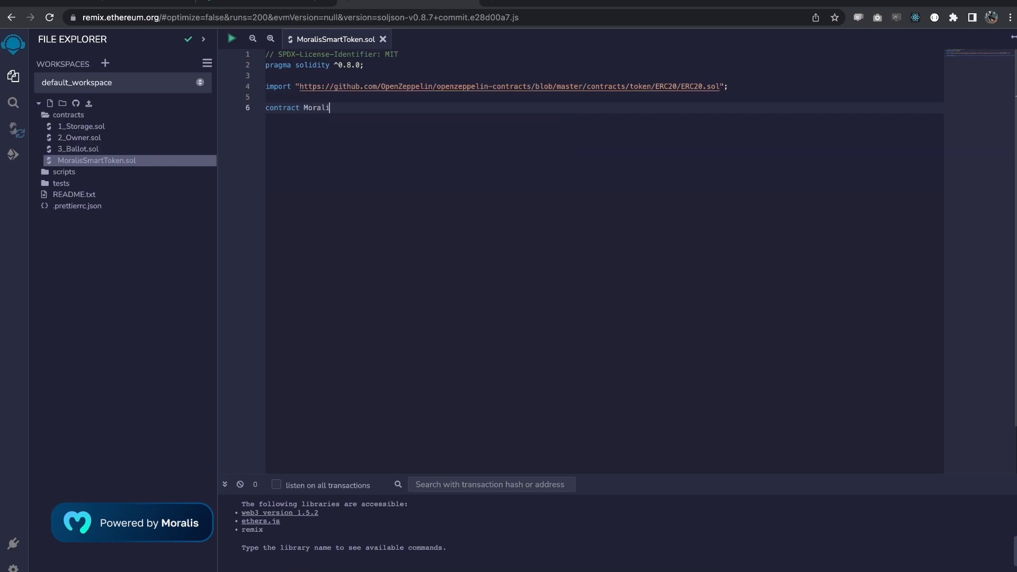
pyautogui.write('sSmartToken')
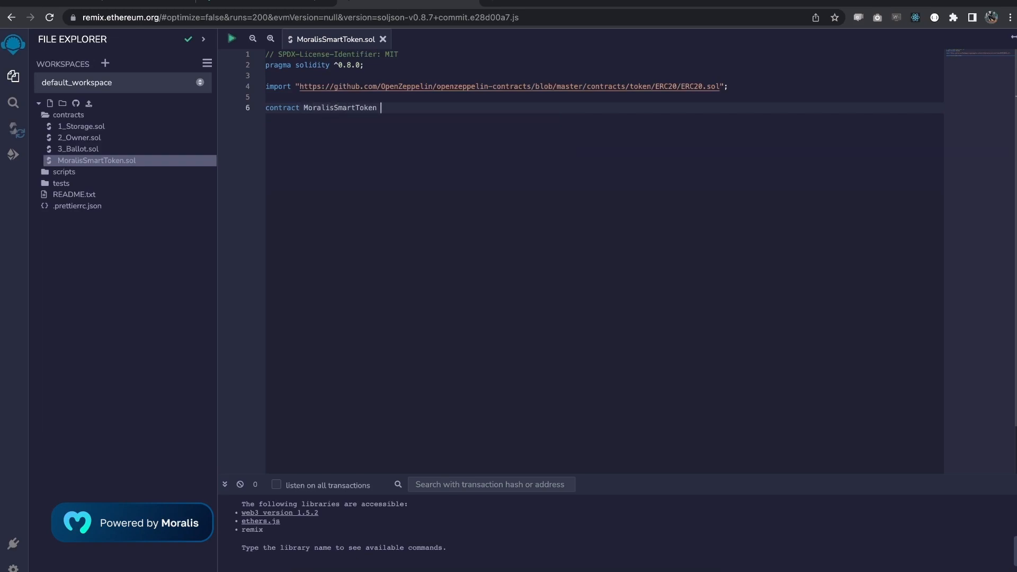
pyautogui.write('is ERC20')
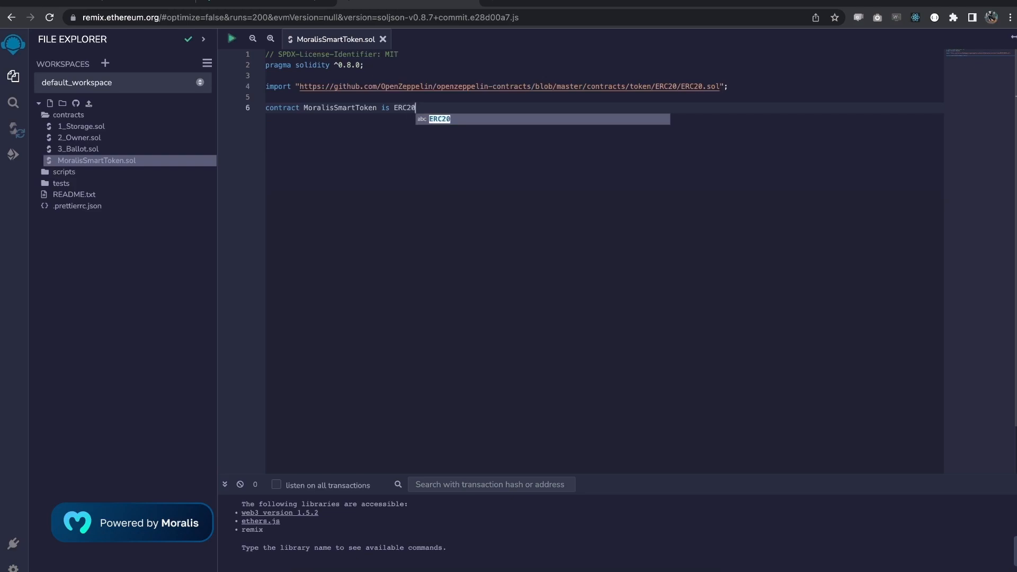
pyautogui.write('{')
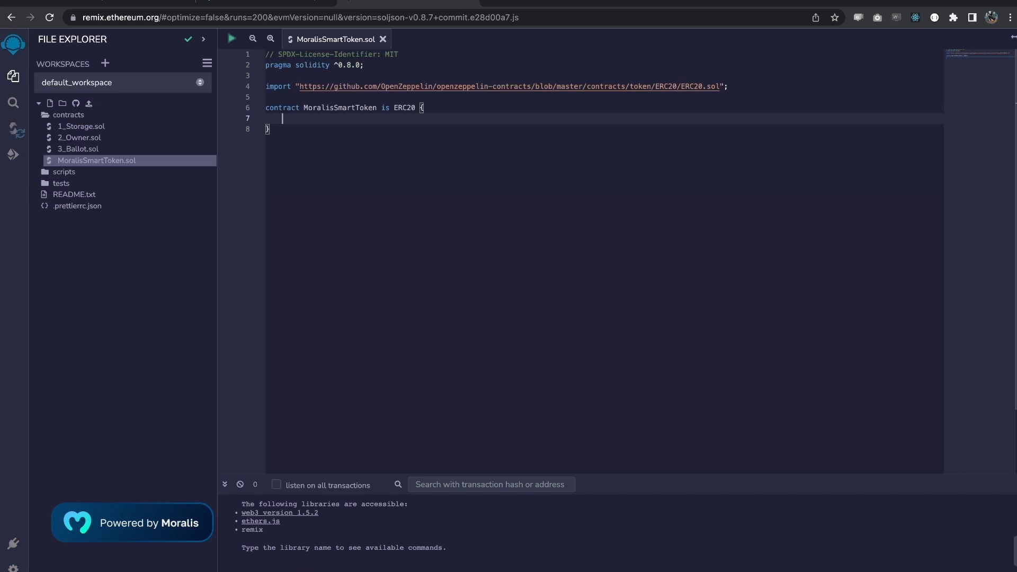
# Add a constructor calling ERC20 with hardcoded "Moralis Smart Token" and "MST"
pyautogui.write('constructor() {')
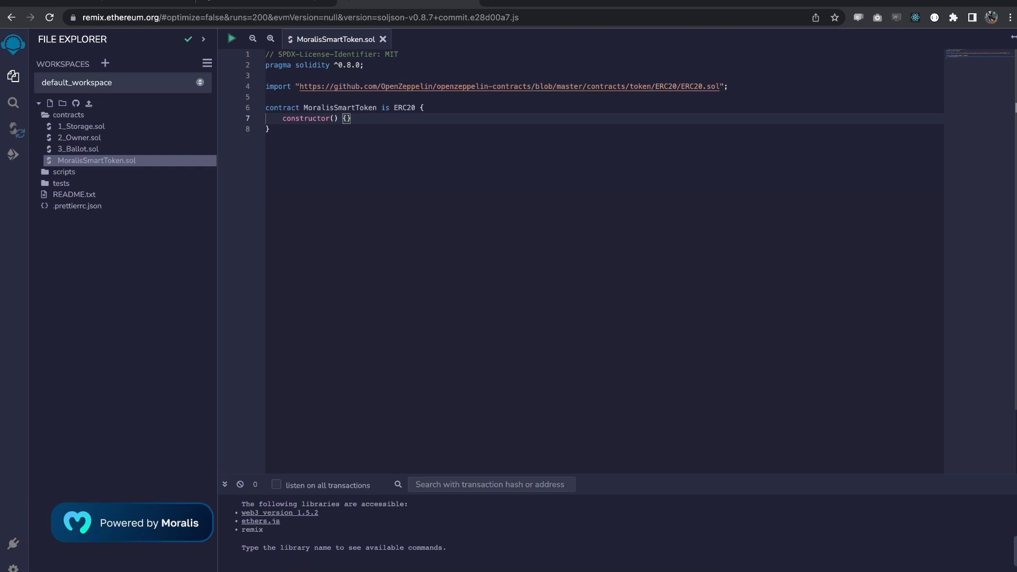
pyautogui.write('ERC20(')
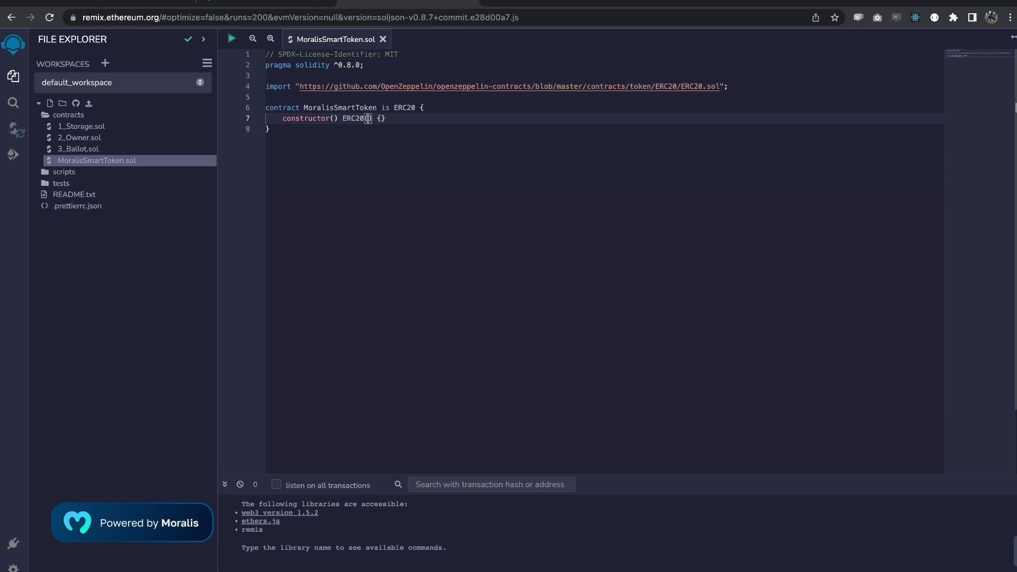
pyautogui.write('""')
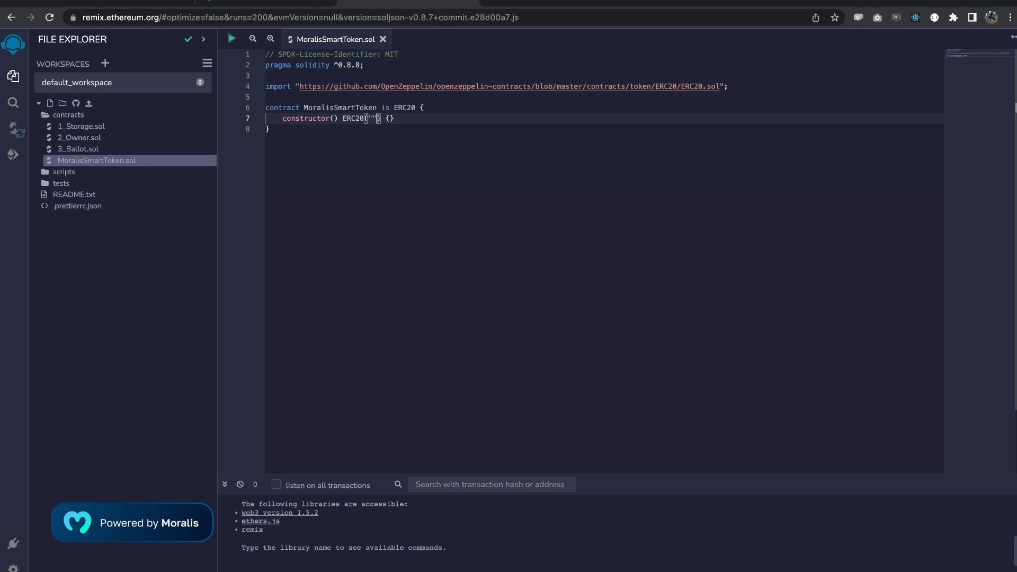
pyautogui.write('Moralis')
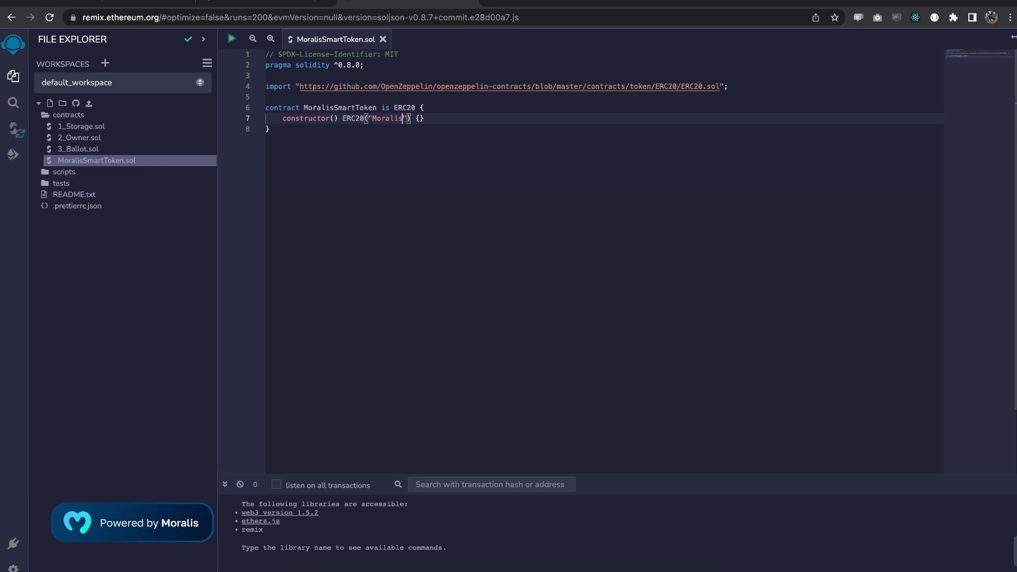
pyautogui.write('Smart Toe')
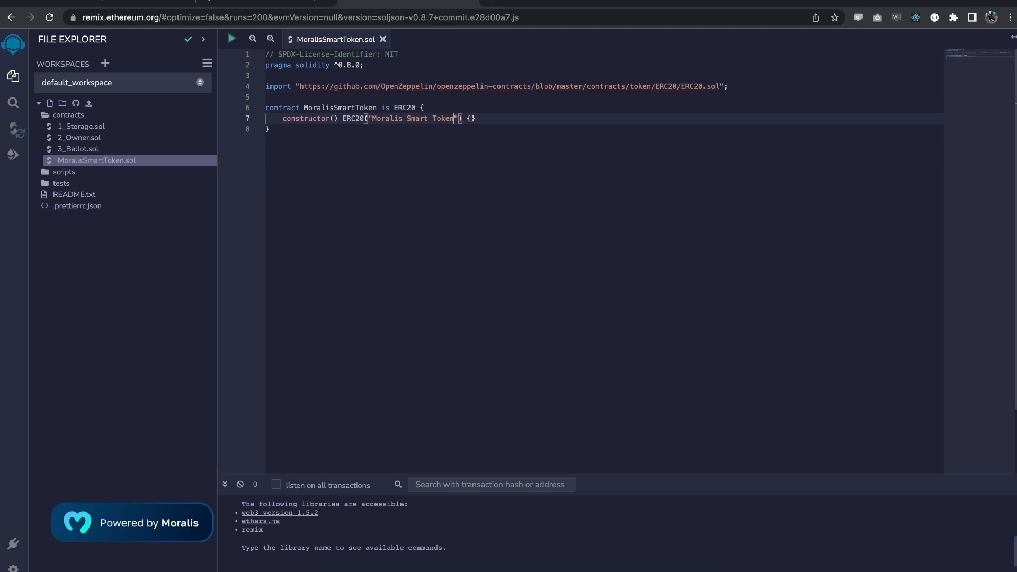
pyautogui.write(', "M')
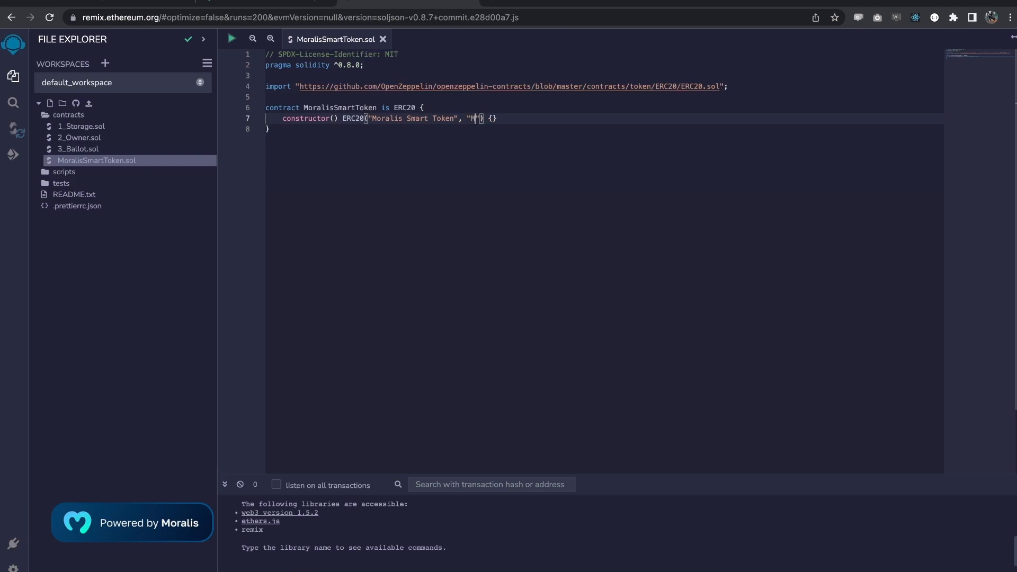
pyautogui.write('ST')
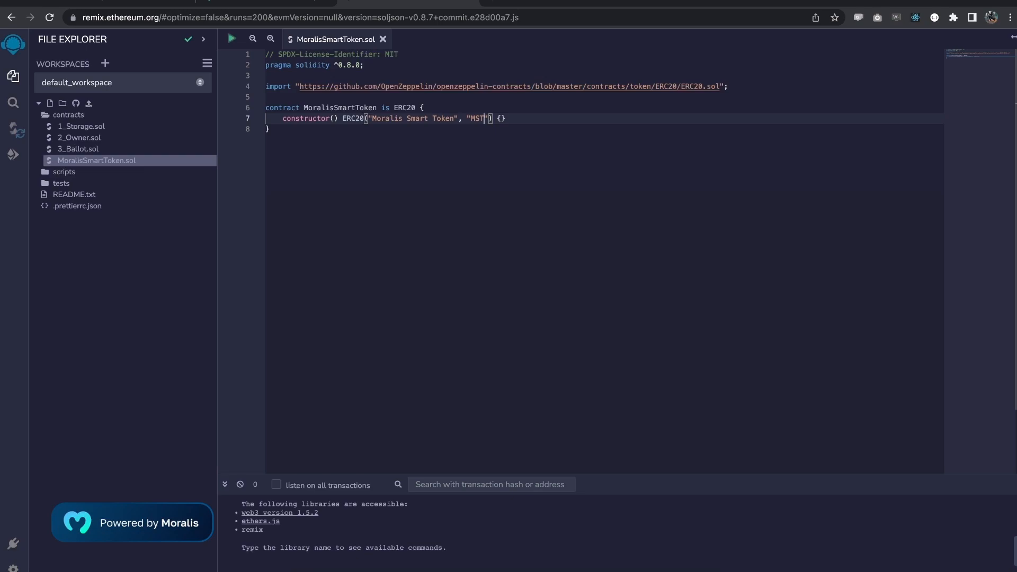
# Replace the hardcoded arguments with _name, _symbol and declare string memory _name, _symbol parameters
pyautogui.press('Backspace')
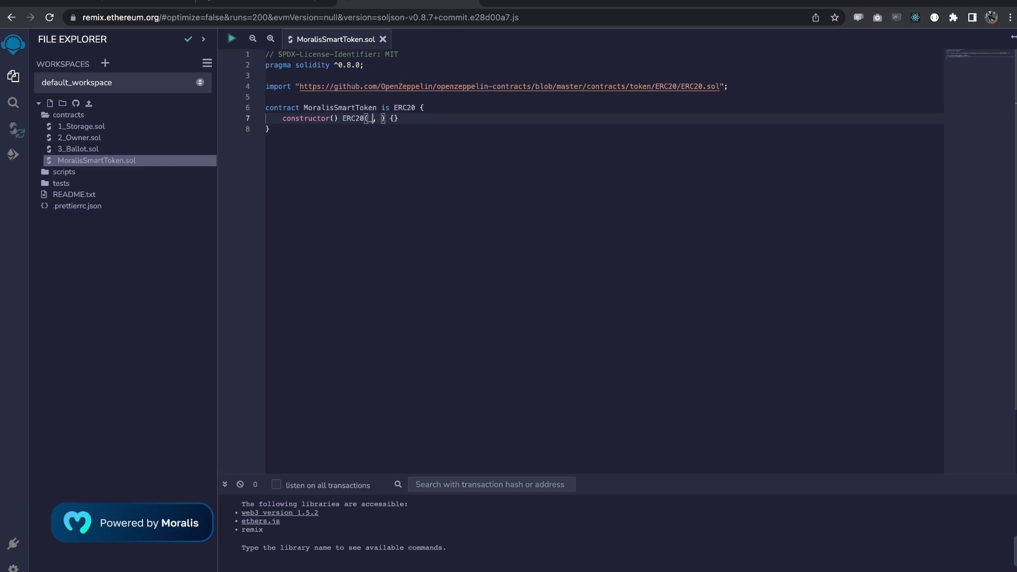
pyautogui.write('_name')
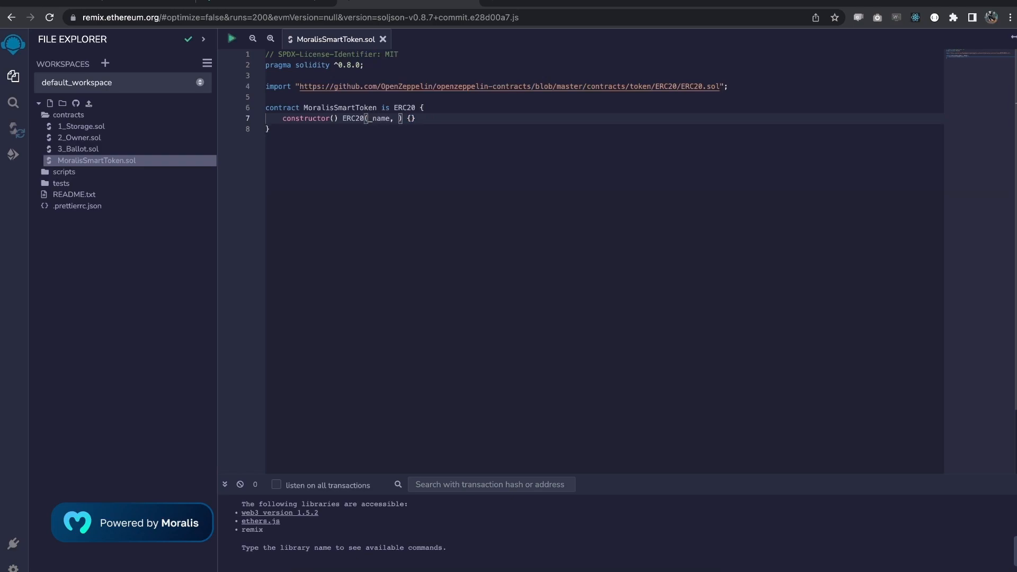
pyautogui.write('_symbol')
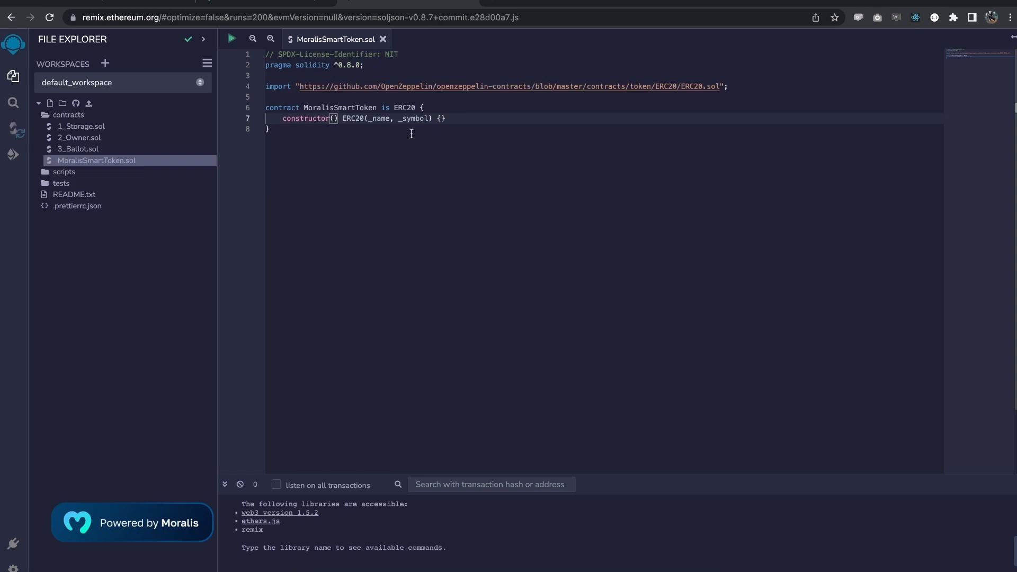
pyautogui.write('string memory')
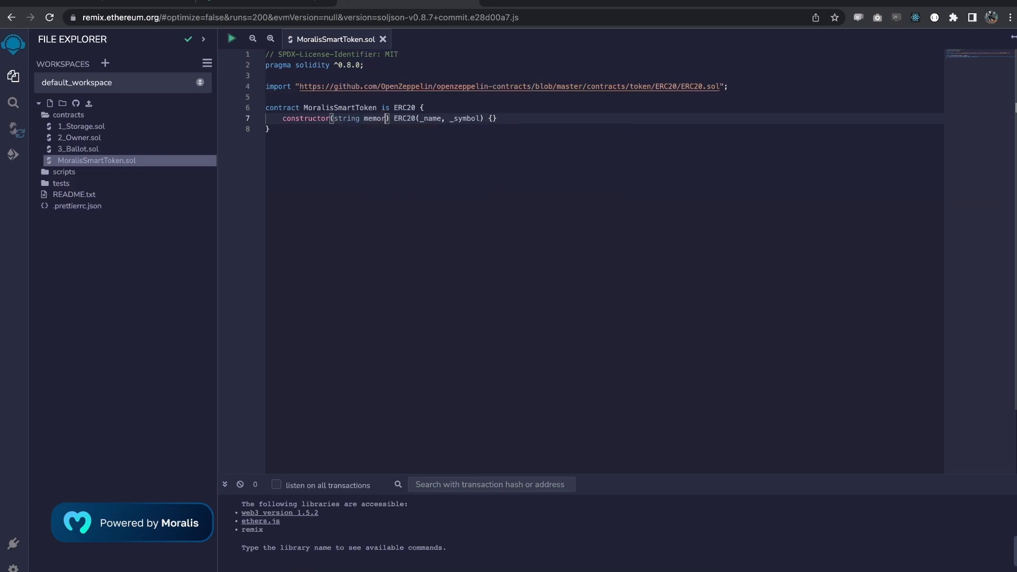
pyautogui.write('_name')
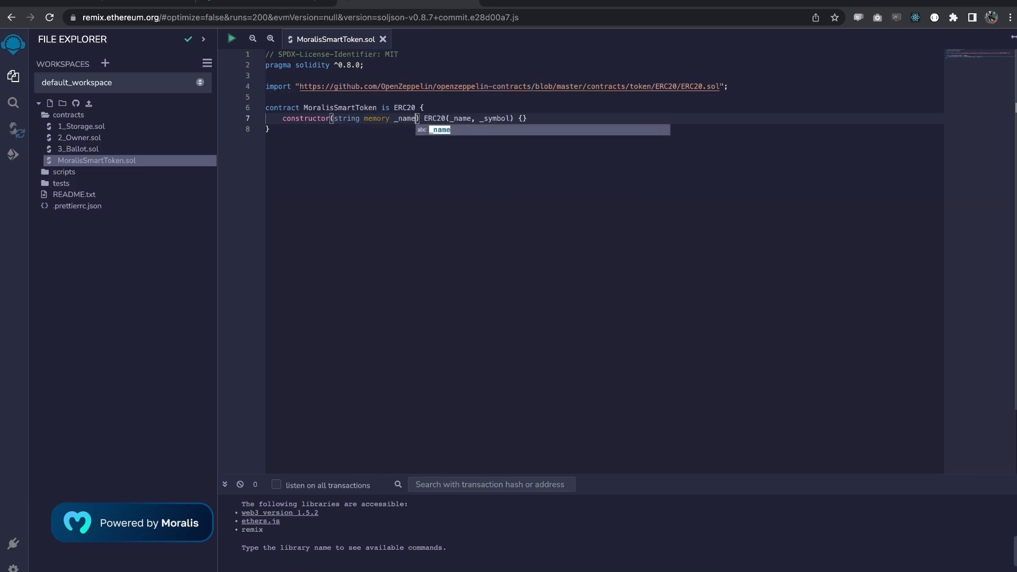
pyautogui.write(', string memory _symbol')
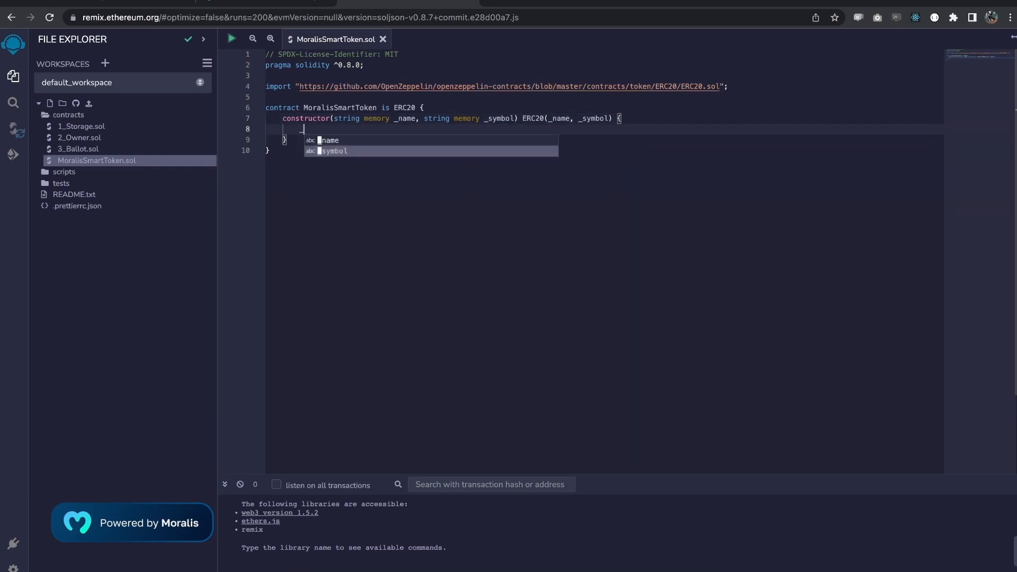
# Mint 1000 * 10 ** 18 tokens to msg.sender with _mint inside the constructor body
pyautogui.write('mint(msg')
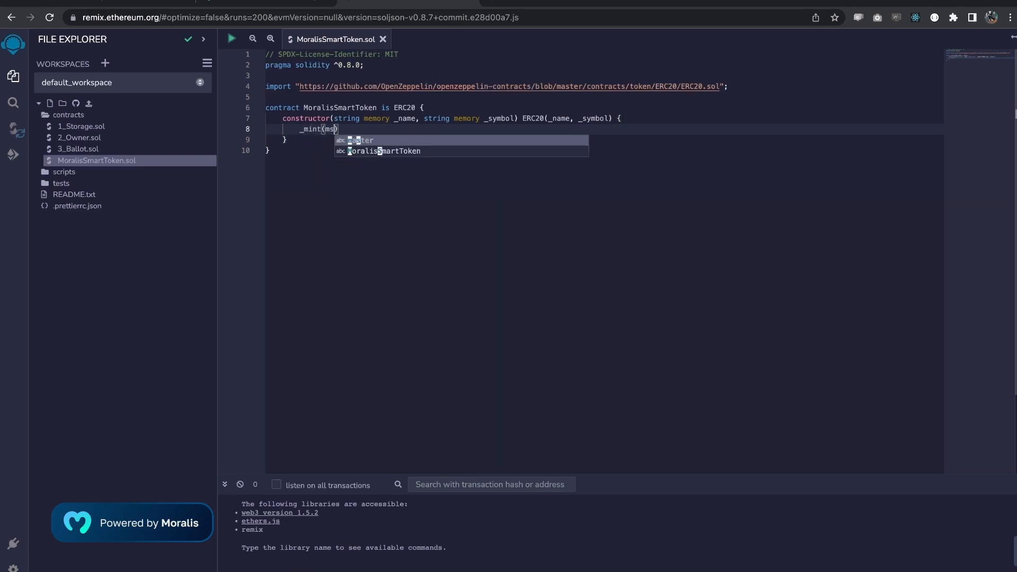
pyautogui.write('.sender, 1000 * 10 **')
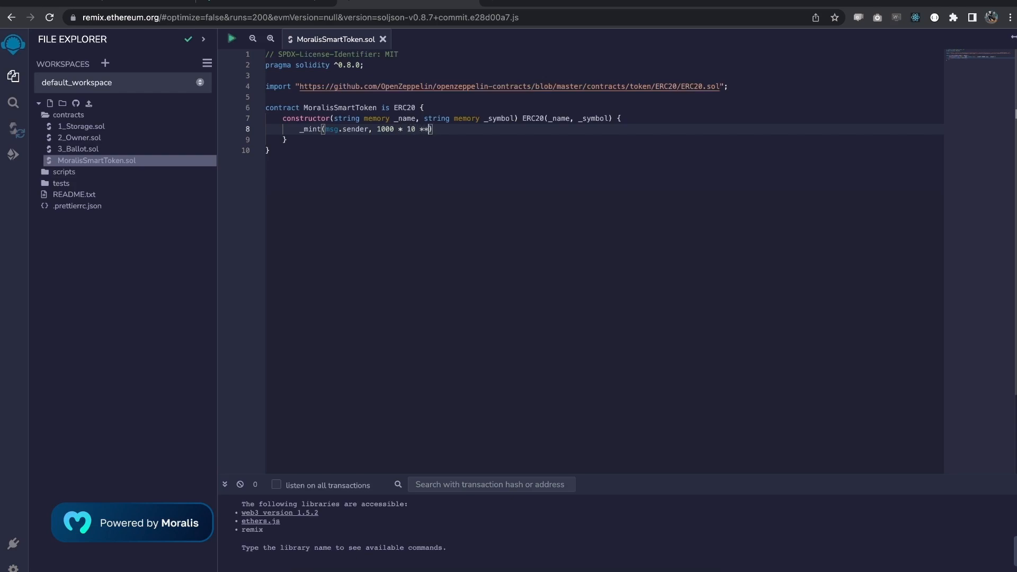
pyautogui.write('18')
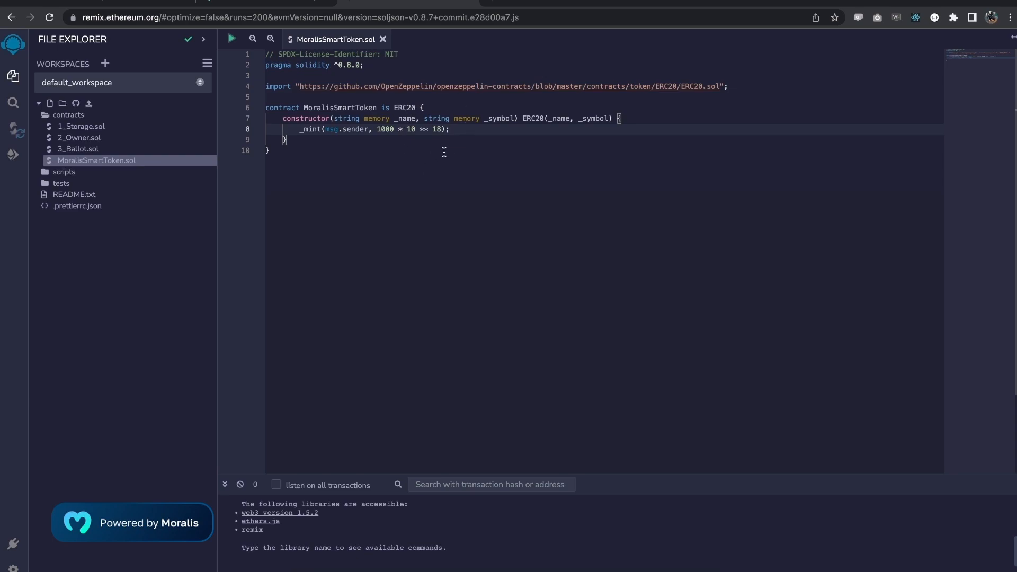
pyautogui.click(449, 128)
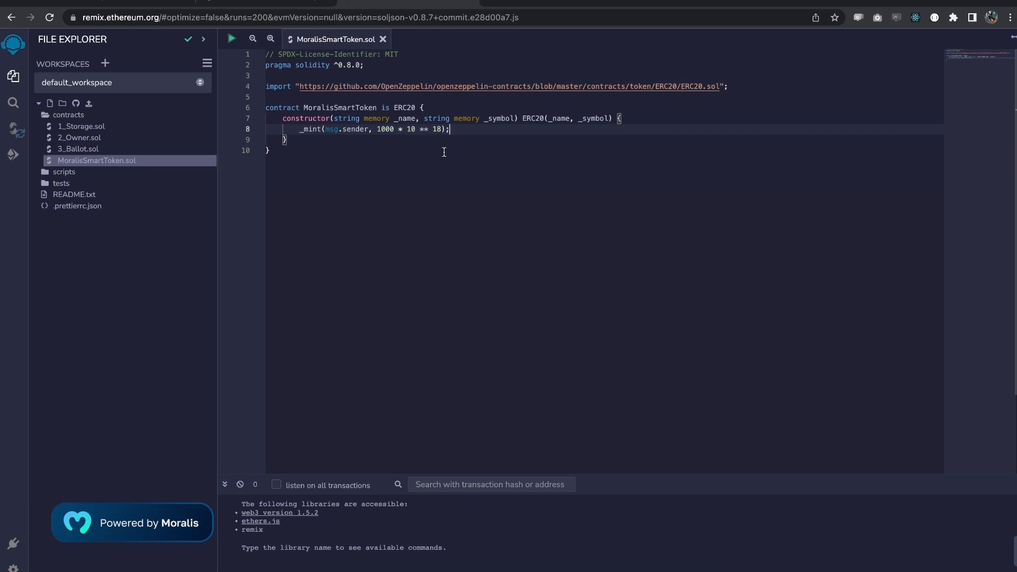
# Compile MoralisSmartToken.sol in the Solidity Compiler and switch to Deploy & Run Transactions
pyautogui.click(12, 129)
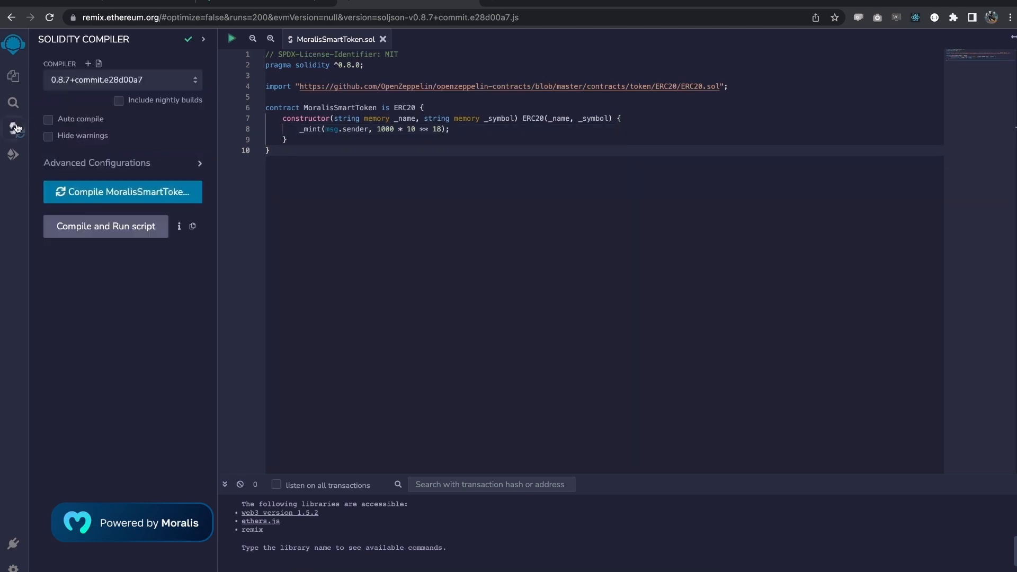
pyautogui.moveTo(122, 192)
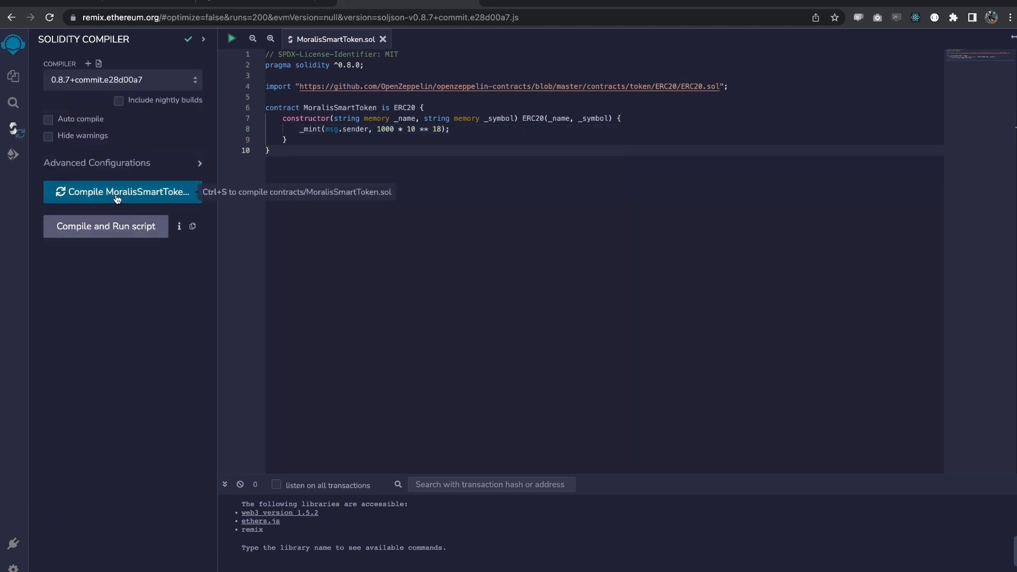
pyautogui.click(123, 192)
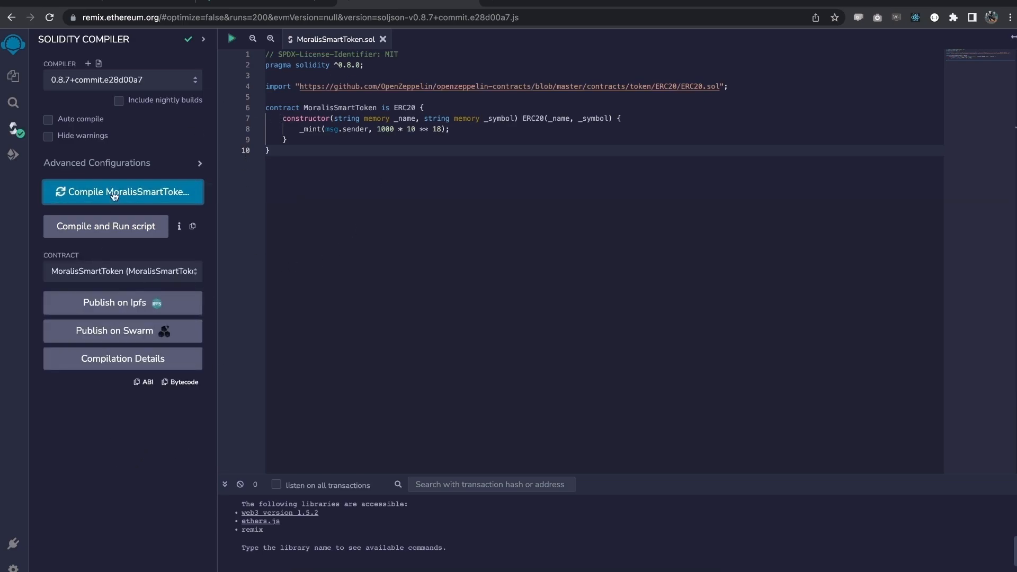
pyautogui.moveTo(13, 154)
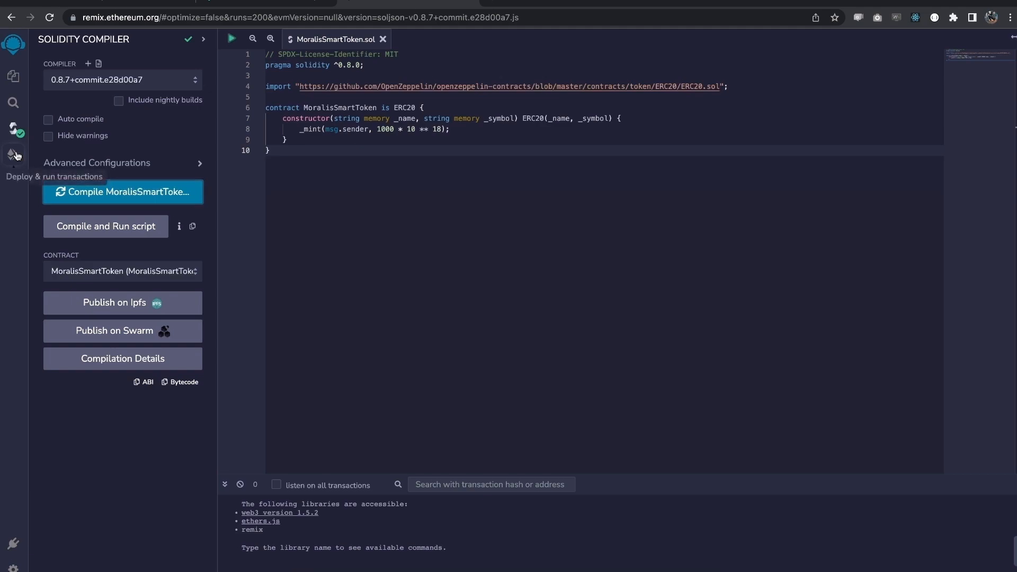
pyautogui.click(12, 155)
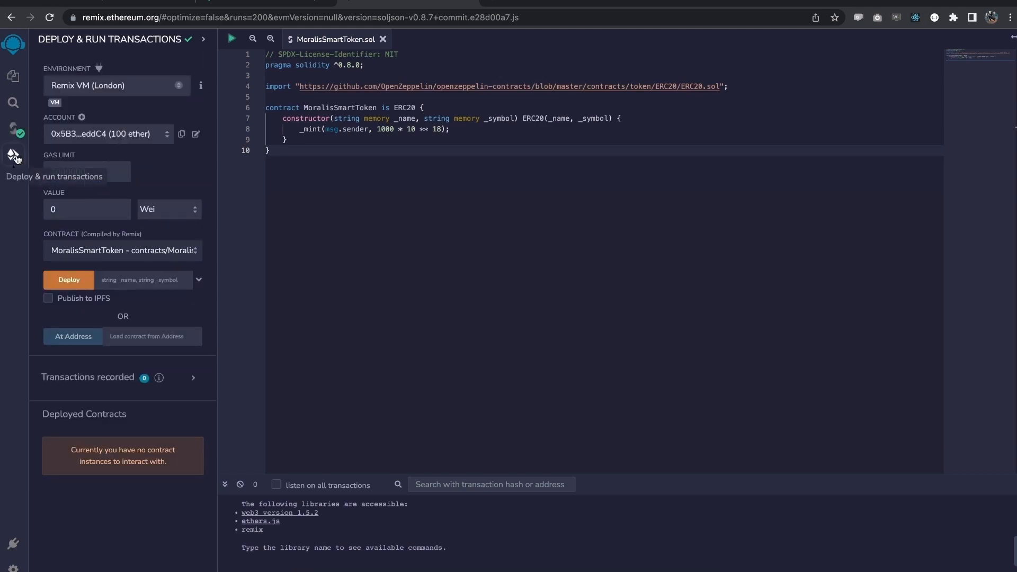
# Select the Injected Provider (MetaMask) environment and expand the constructor argument fields
pyautogui.click(116, 84)
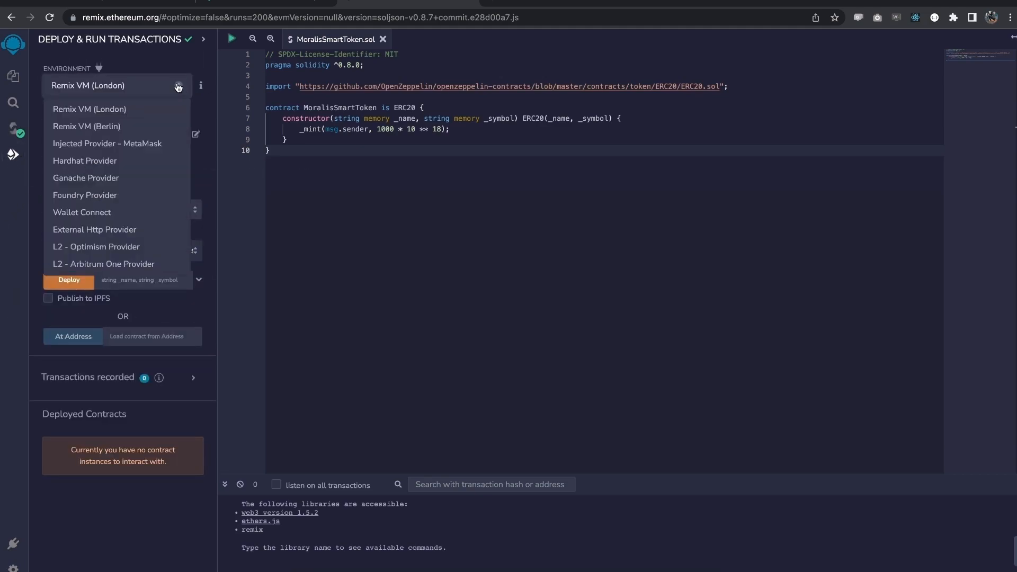
pyautogui.click(107, 143)
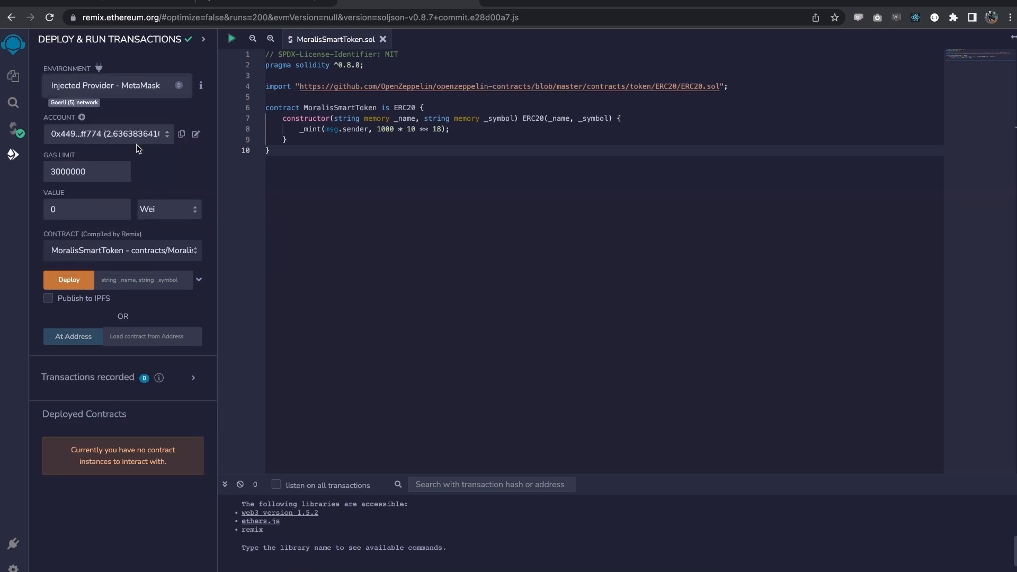
pyautogui.moveTo(185, 278)
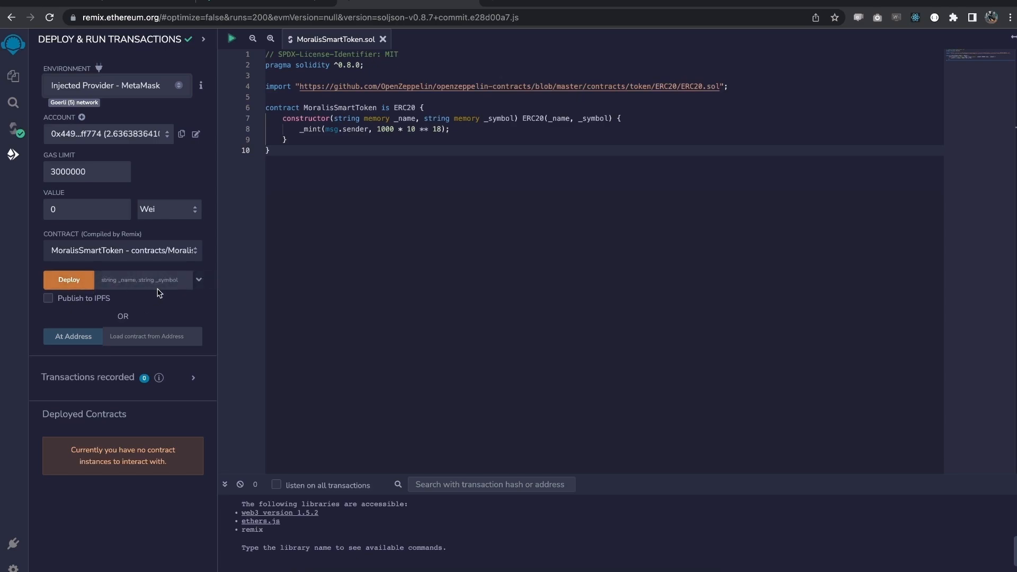
pyautogui.click(198, 280)
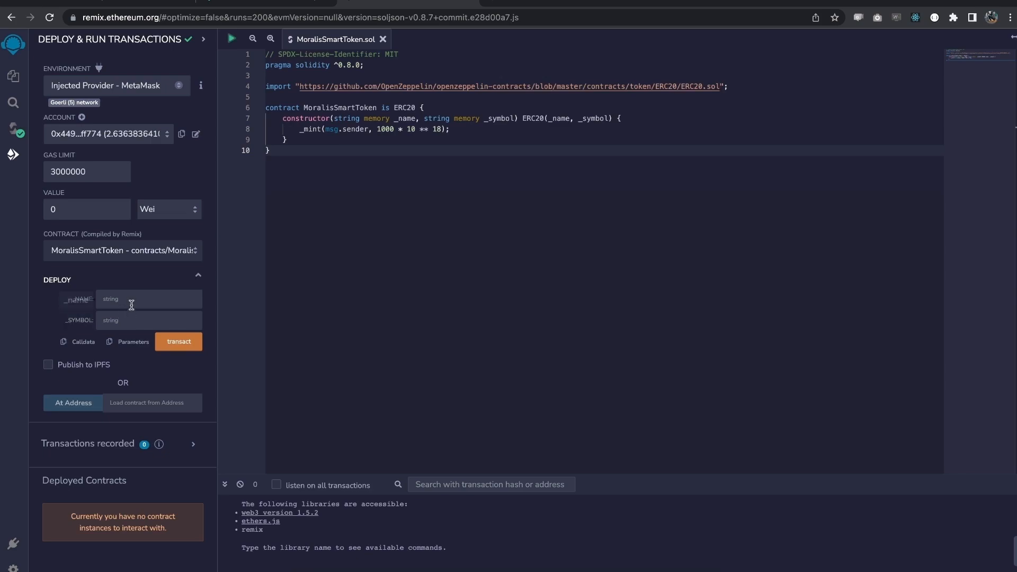
# Fill _name with Moralis Smart Token and _symbol with MST, then start the transact deployment
pyautogui.click(149, 299)
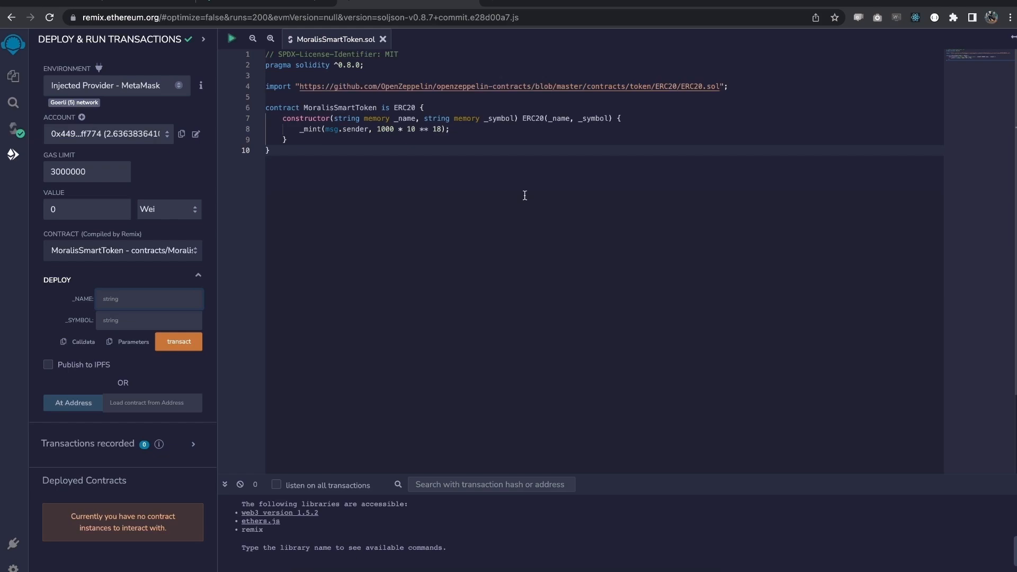
pyautogui.write('Moralis Smart Toke')
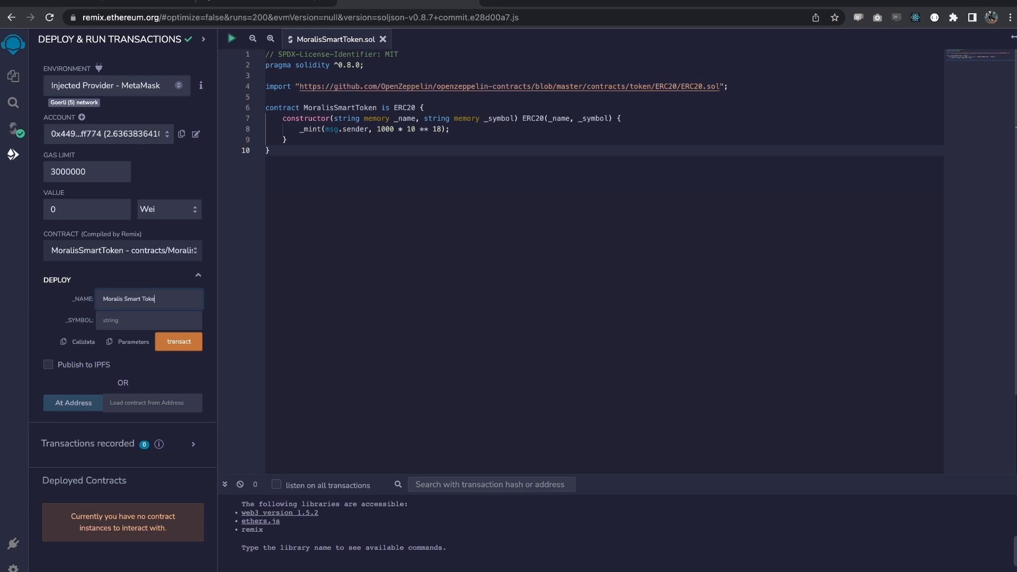
pyautogui.click(148, 320)
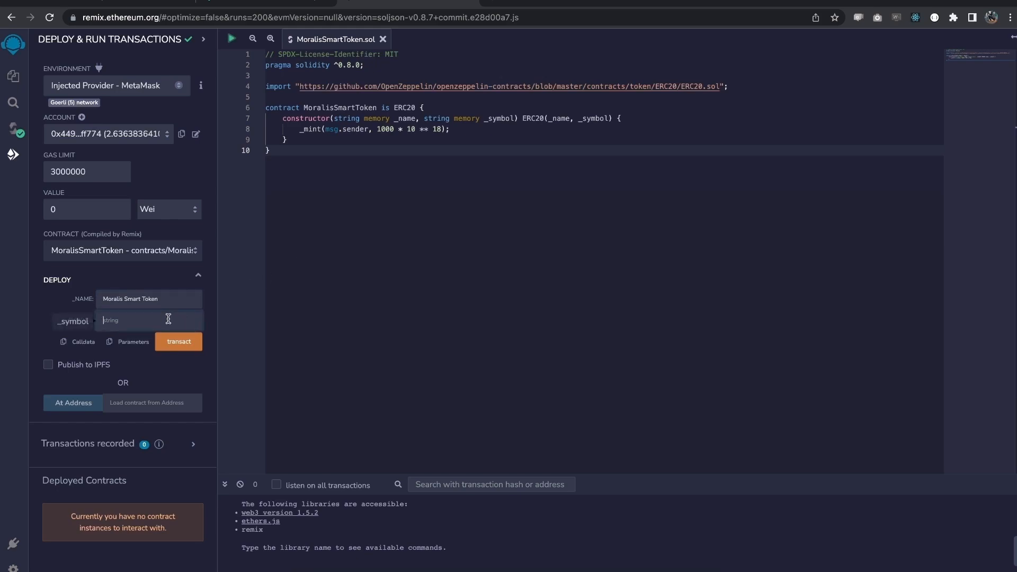
pyautogui.write('MST')
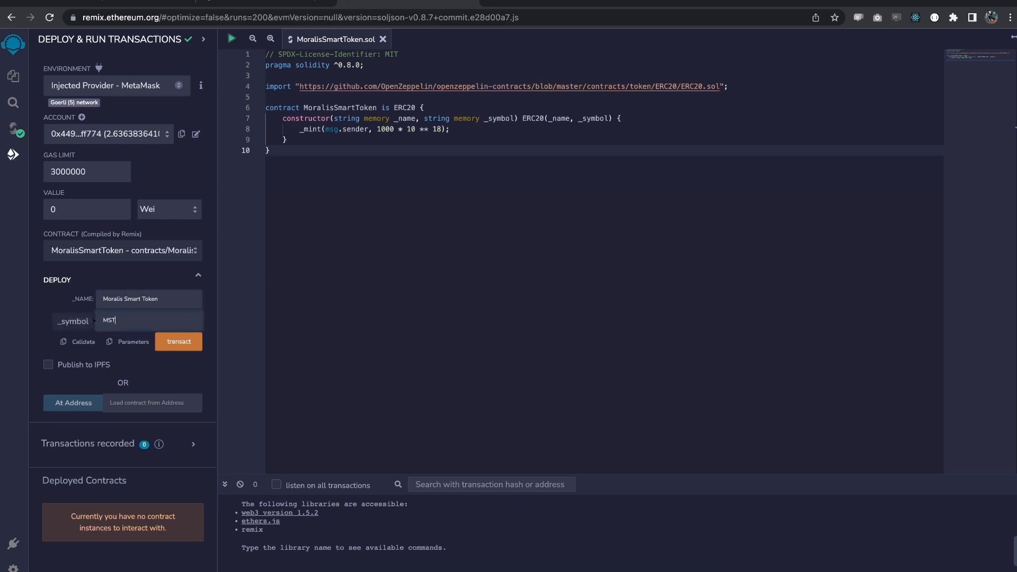
pyautogui.click(178, 341)
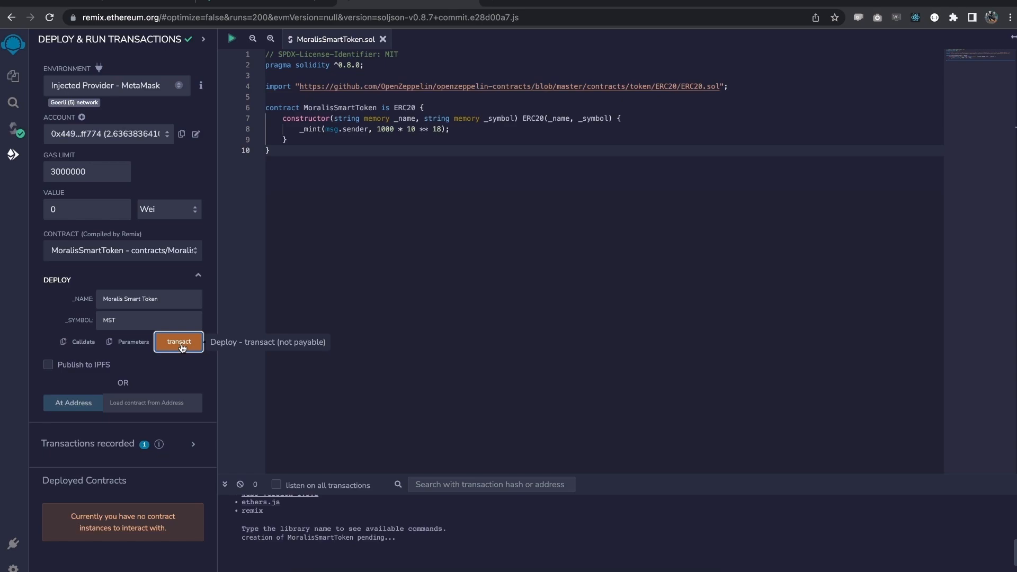
# Confirm the Goerli deployment in MetaMask and view the transaction on the block explorer
pyautogui.click(178, 341)
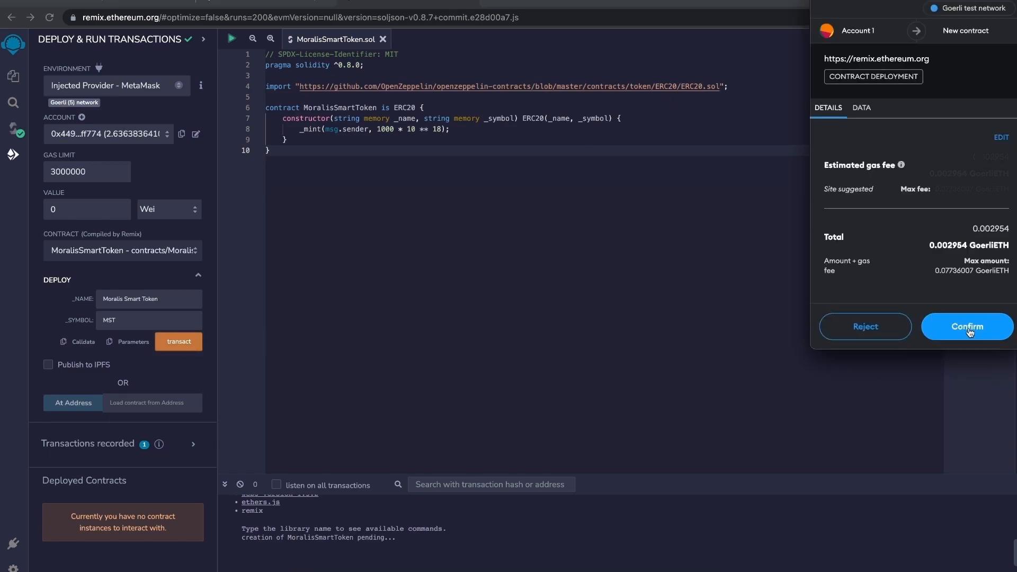
pyautogui.click(967, 326)
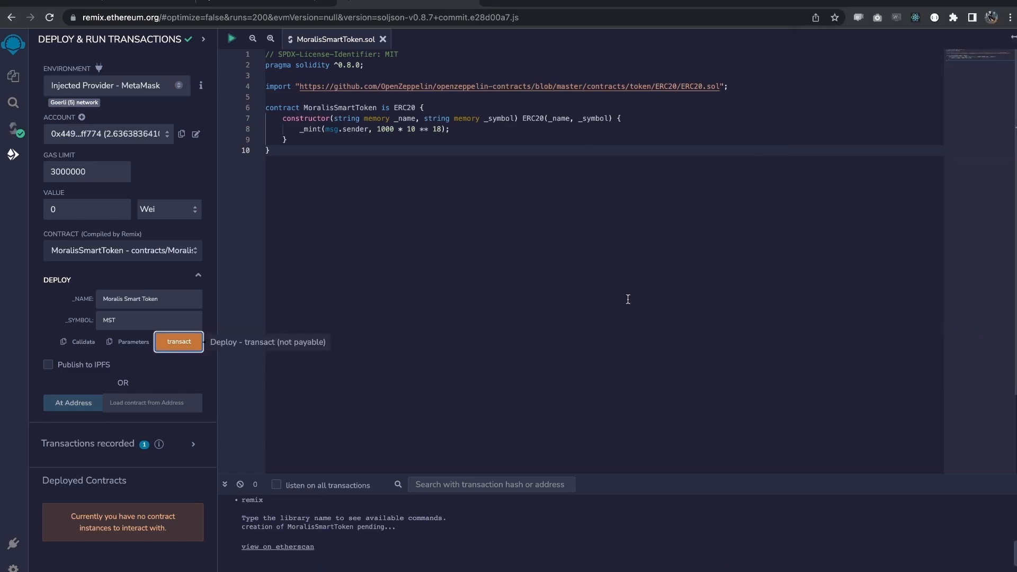
pyautogui.click(178, 342)
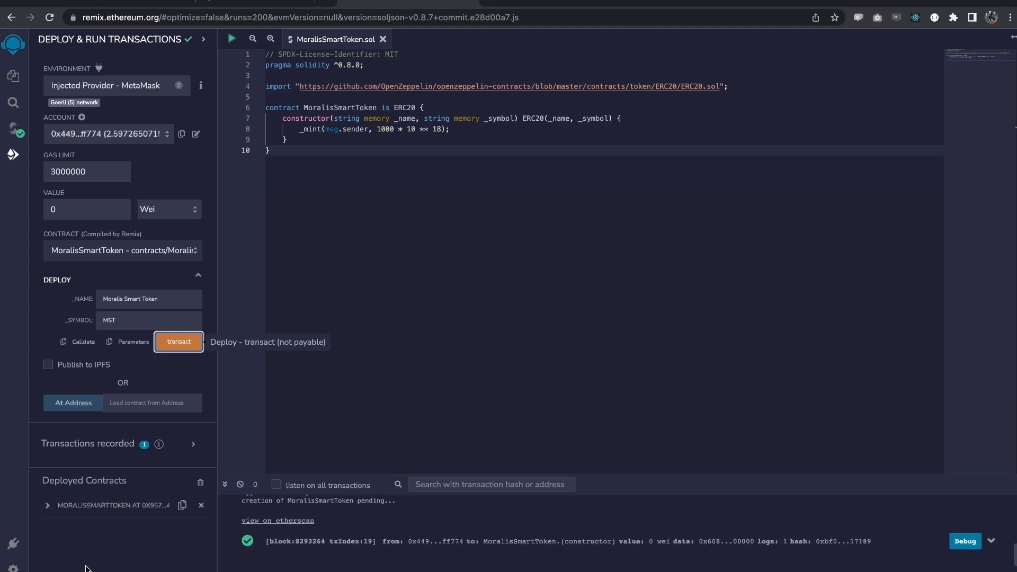
pyautogui.moveTo(64, 559)
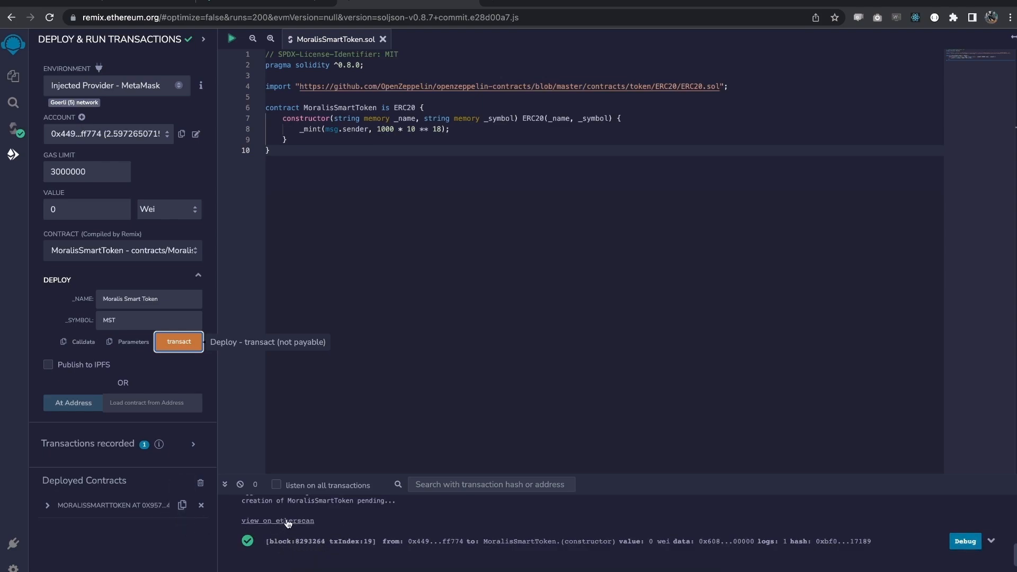
pyautogui.click(277, 521)
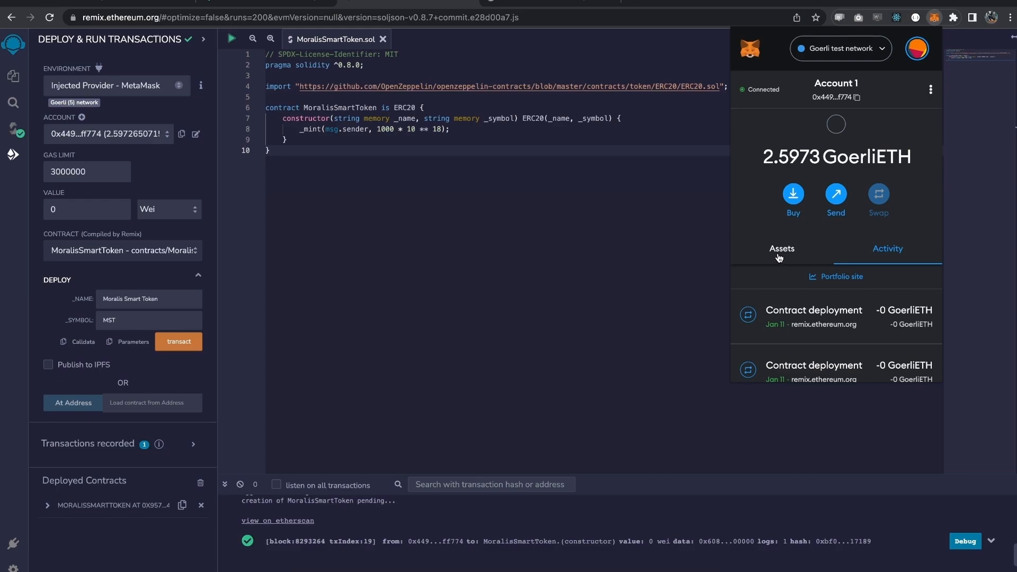
# Import the MST token by contract address under Assets so the wallet shows 1000 MST
pyautogui.click(781, 248)
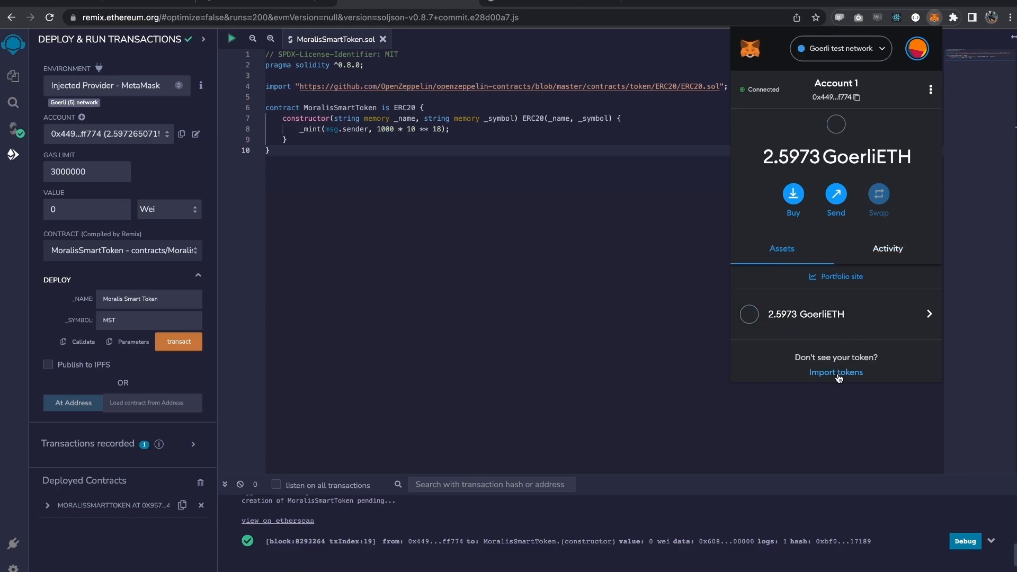
pyautogui.click(836, 372)
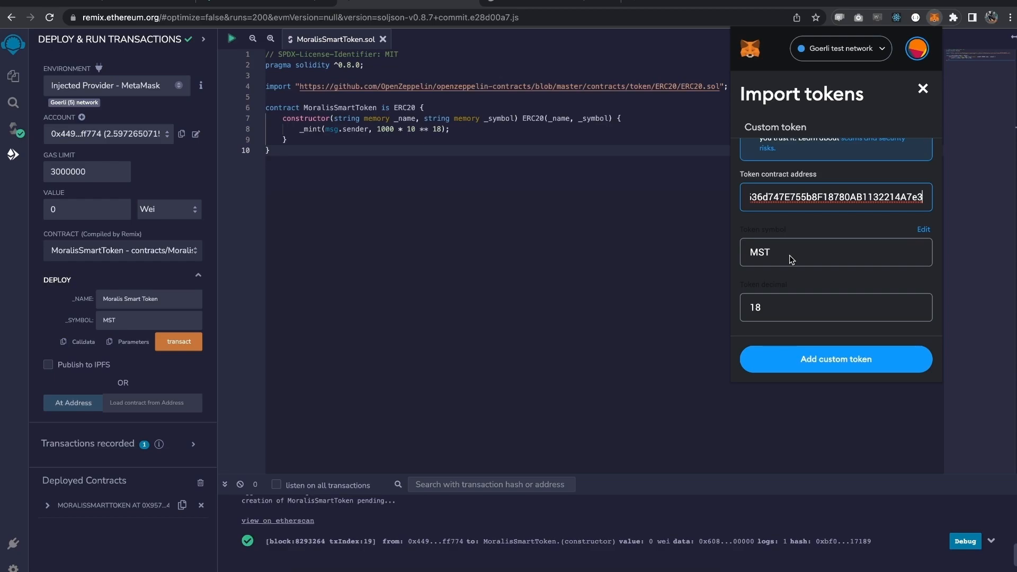
pyautogui.click(835, 359)
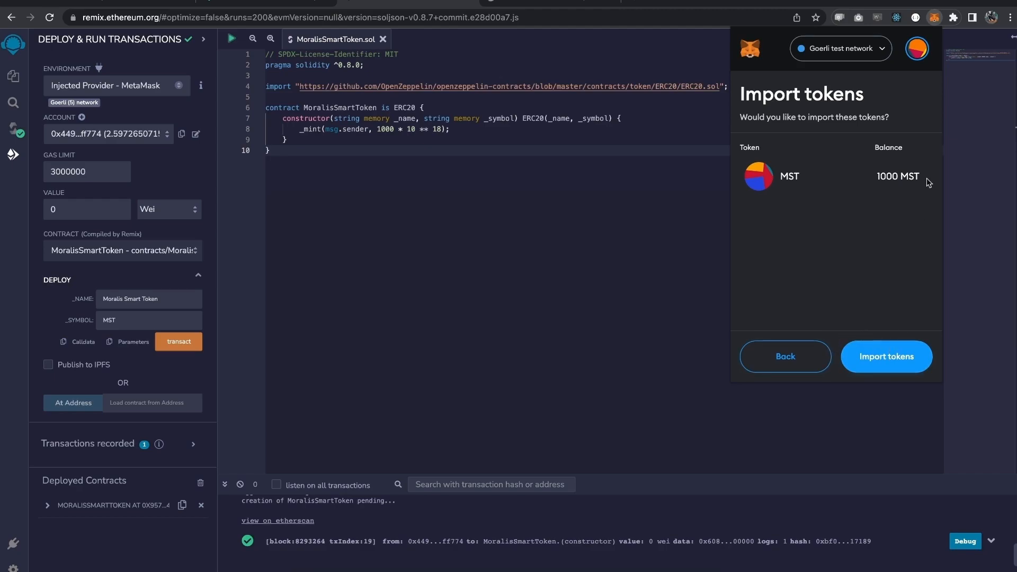
pyautogui.moveTo(886, 167)
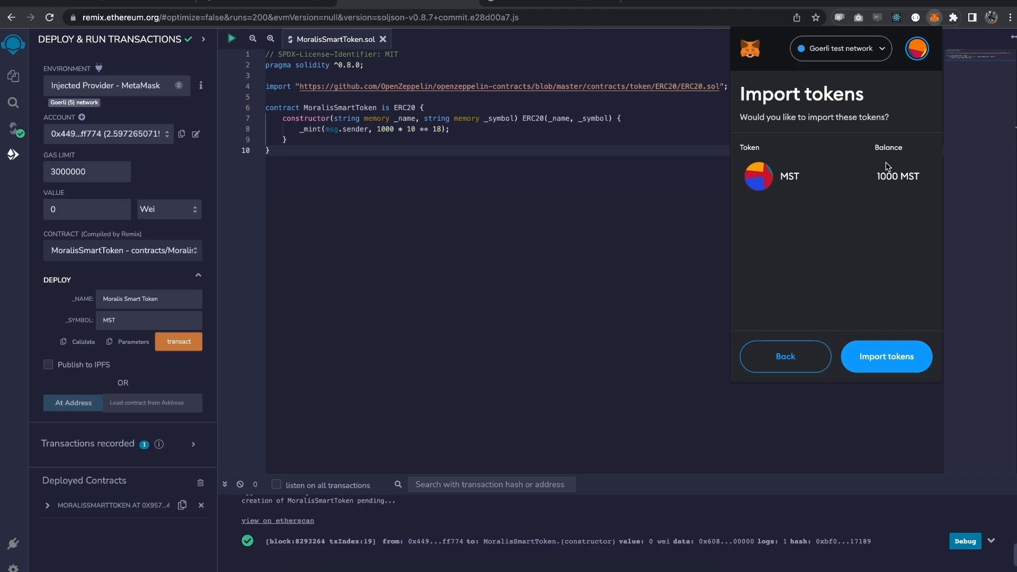
pyautogui.moveTo(859, 314)
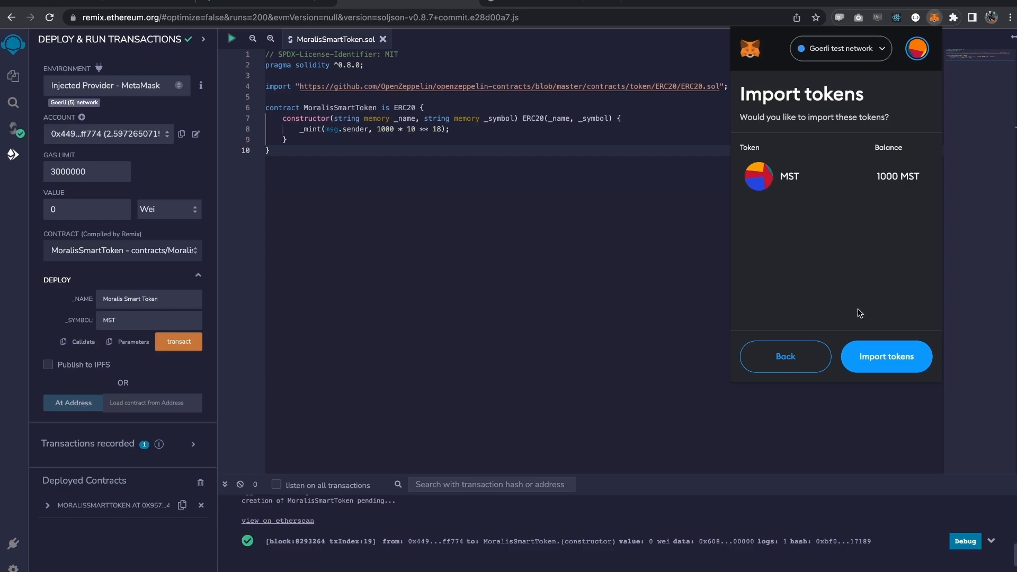
pyautogui.click(885, 356)
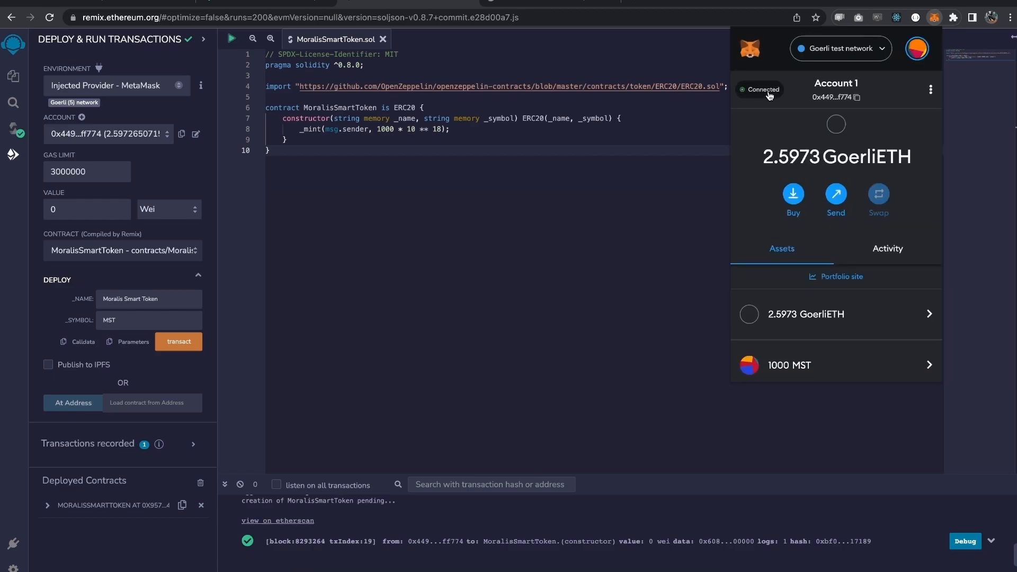
pyautogui.moveTo(818, 348)
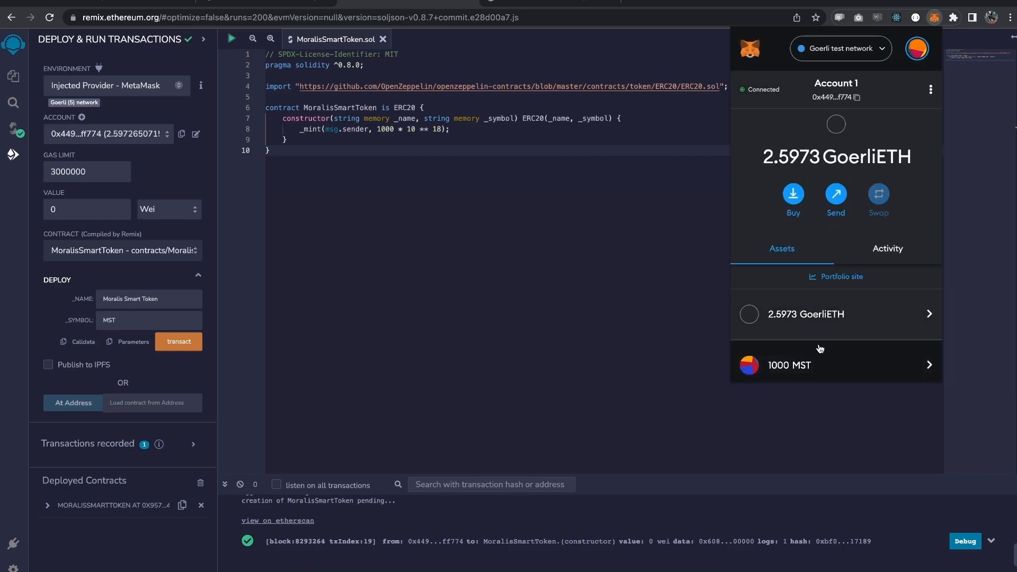
pyautogui.scroll(-3)
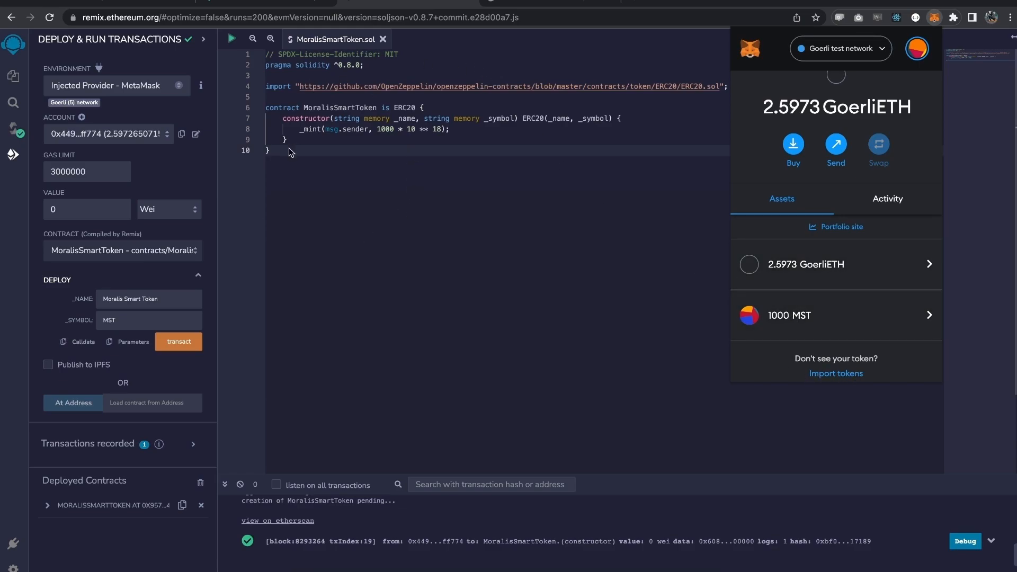
pyautogui.moveTo(338, 131)
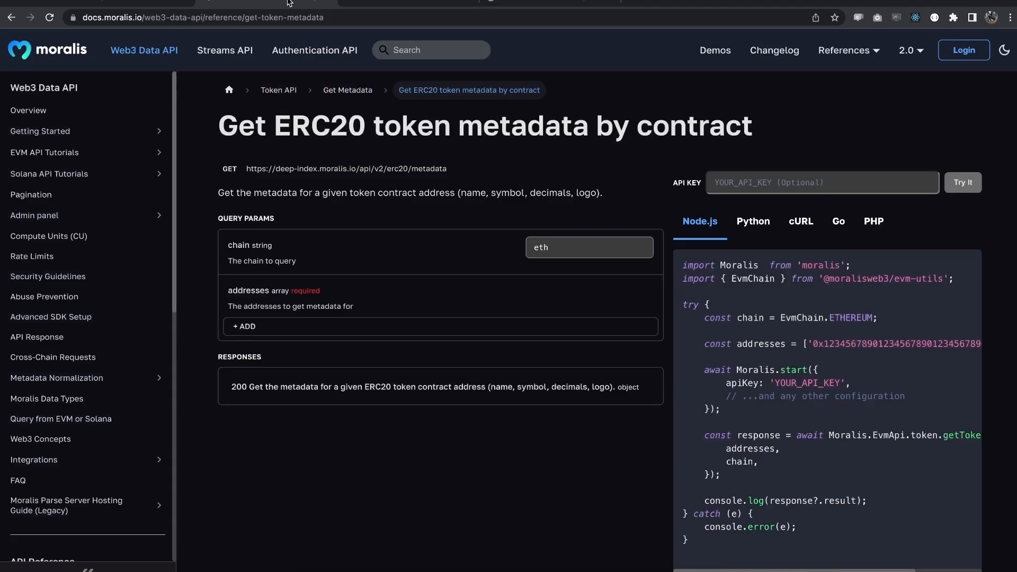
pyautogui.moveTo(372, 246)
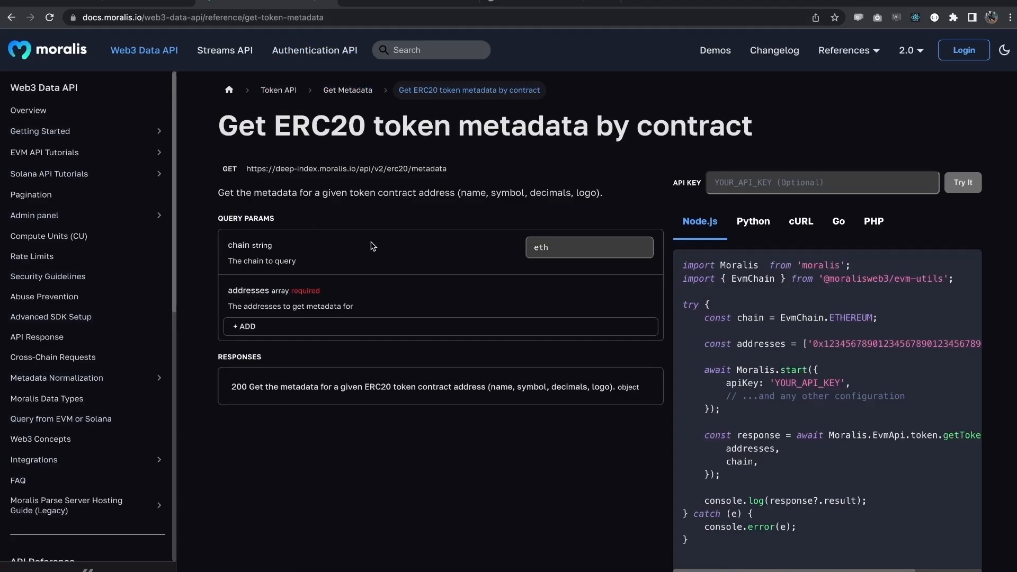
# Query the metadata endpoint on goerli with address 5b8F18780AB1132214A7e3, returning Moralis Smart Token, MST, 18 decimals
pyautogui.click(587, 247)
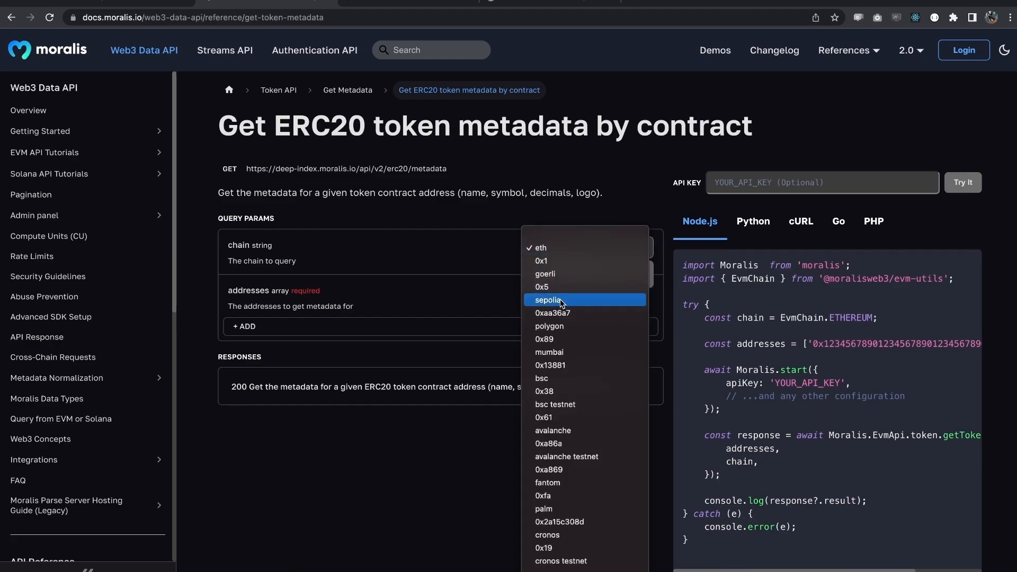
pyautogui.click(544, 274)
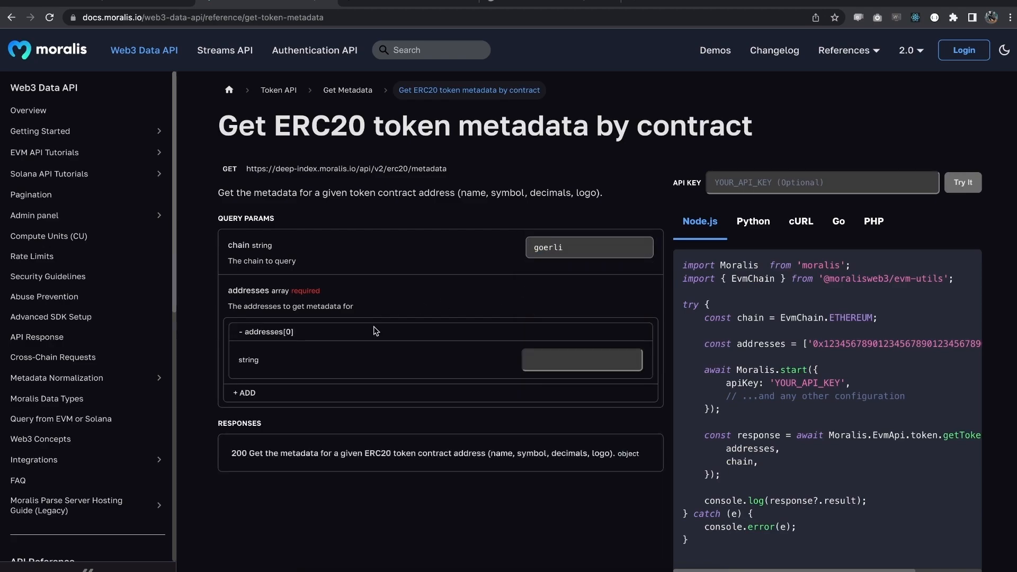
pyautogui.write('5b8F18780AB1132214A7e3')
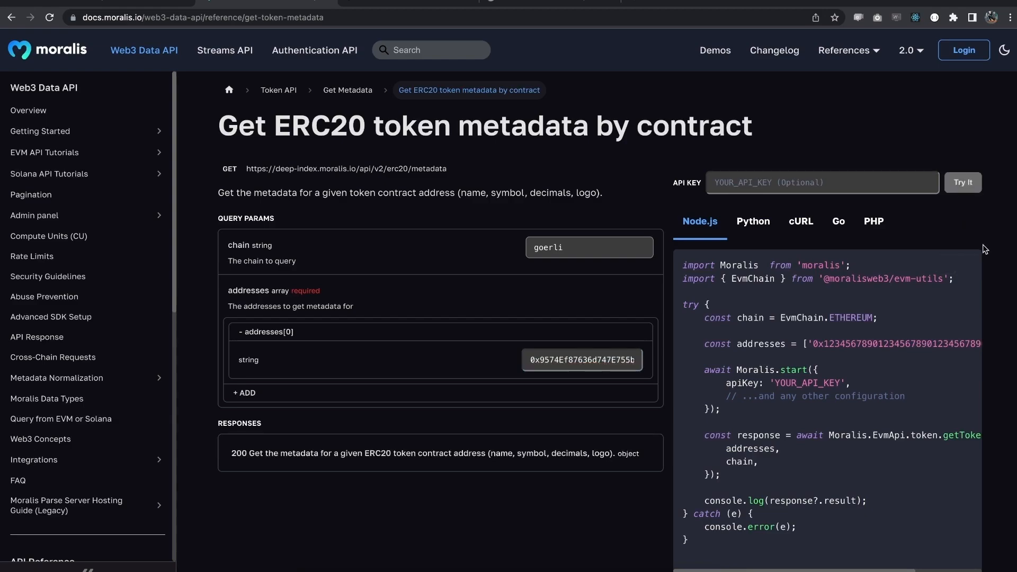
pyautogui.click(963, 182)
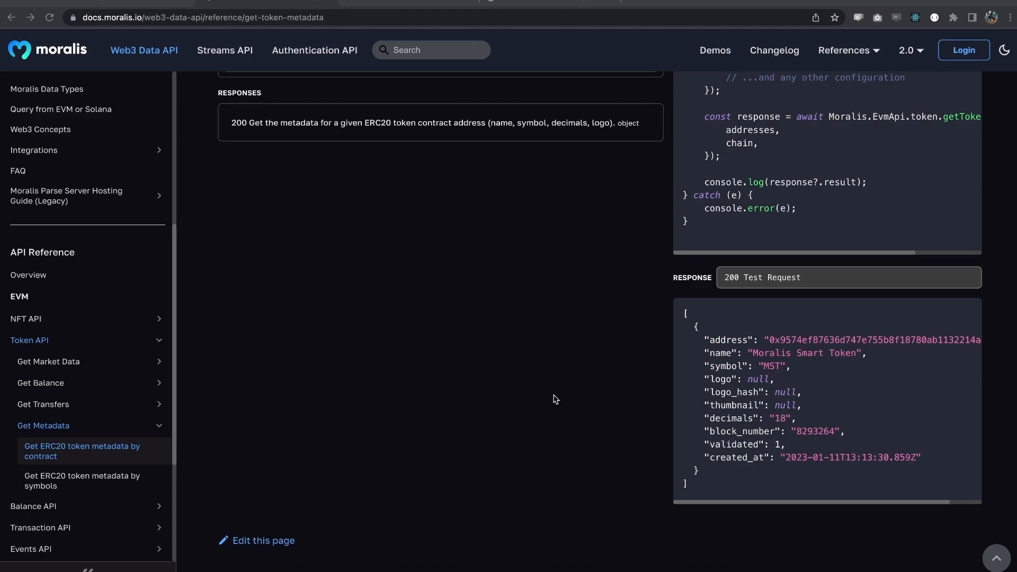
pyautogui.moveTo(622, 380)
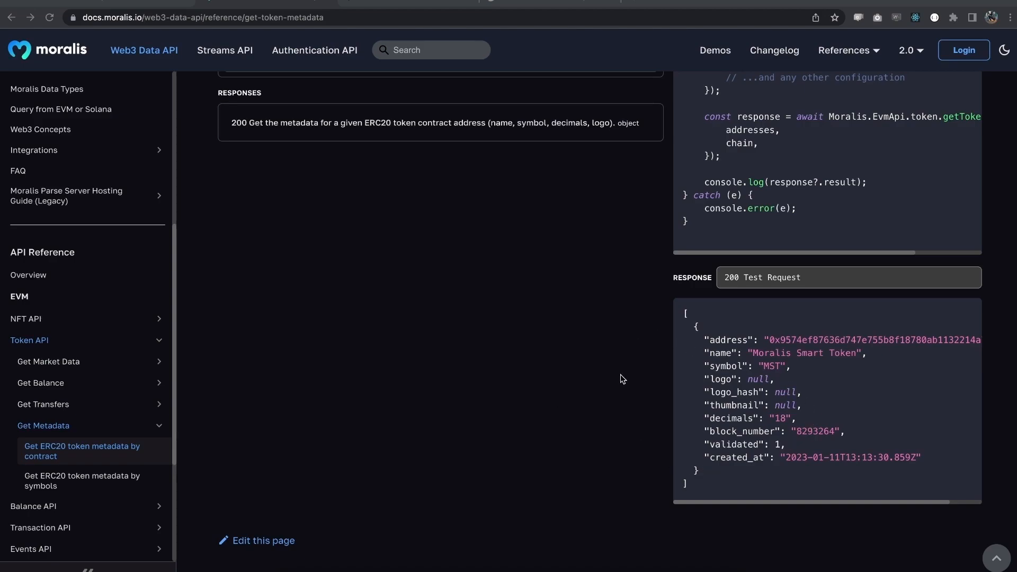
pyautogui.moveTo(386, 320)
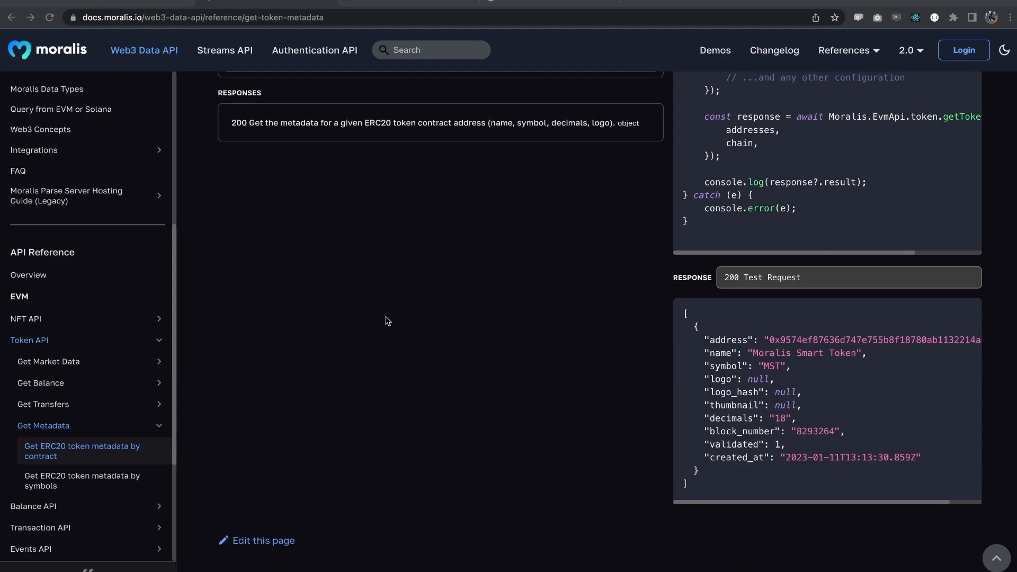